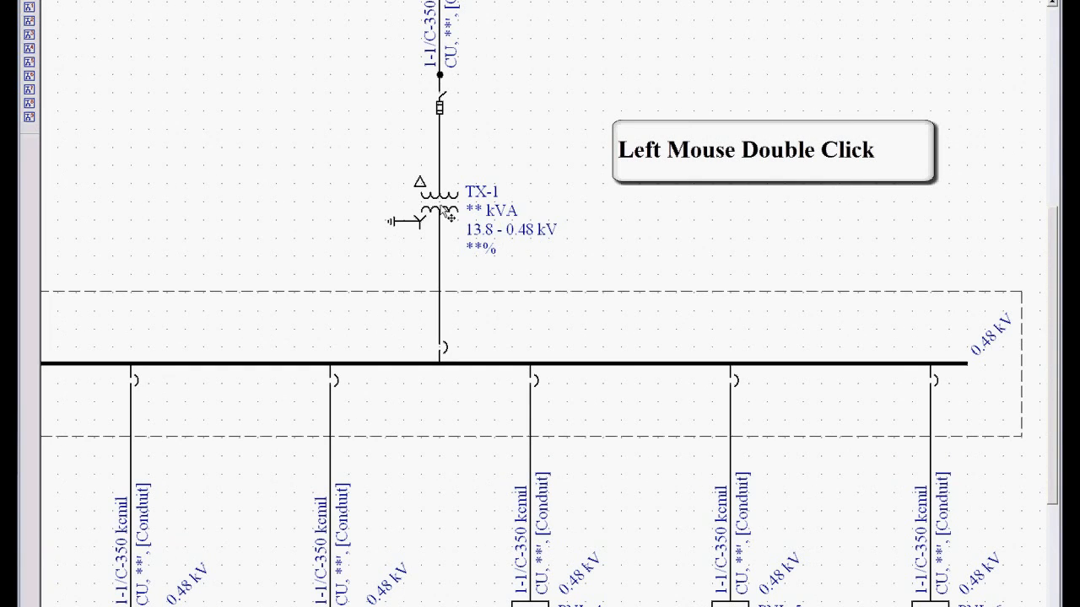
# Step: Open the Two Winding Transformer Data dialog for the 13.8–0.48 kV transformer TX-1
pyautogui.doubleClick(432, 206)
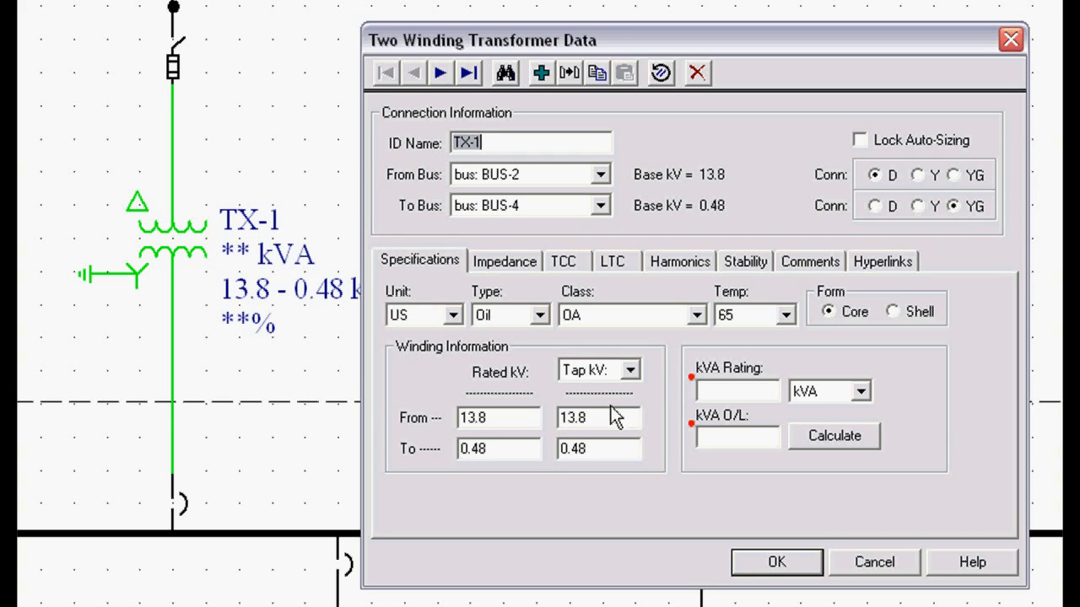
pyautogui.moveTo(446, 289)
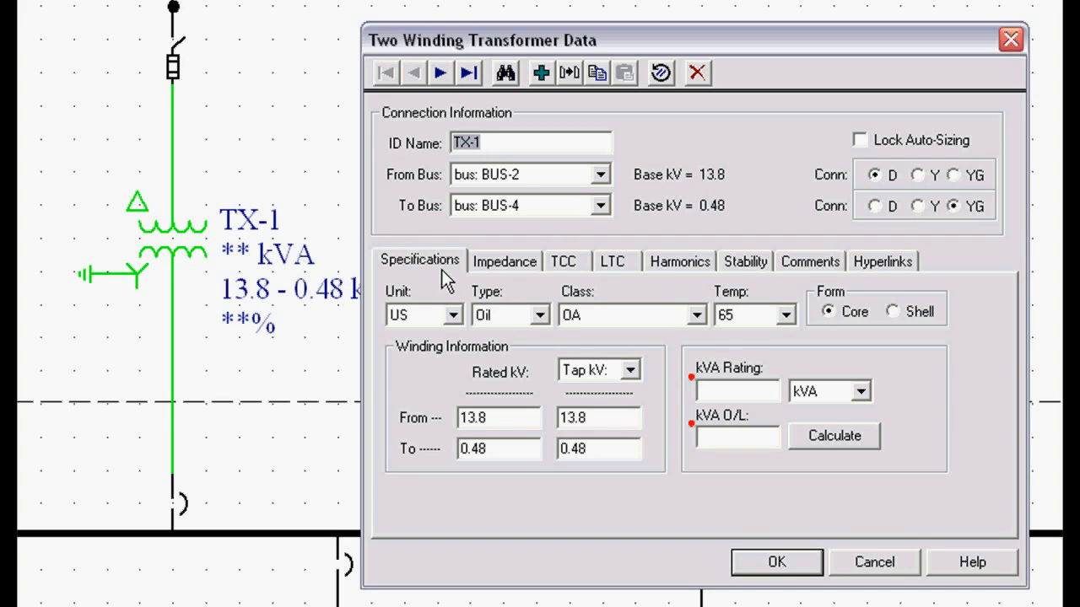
pyautogui.moveTo(462, 278)
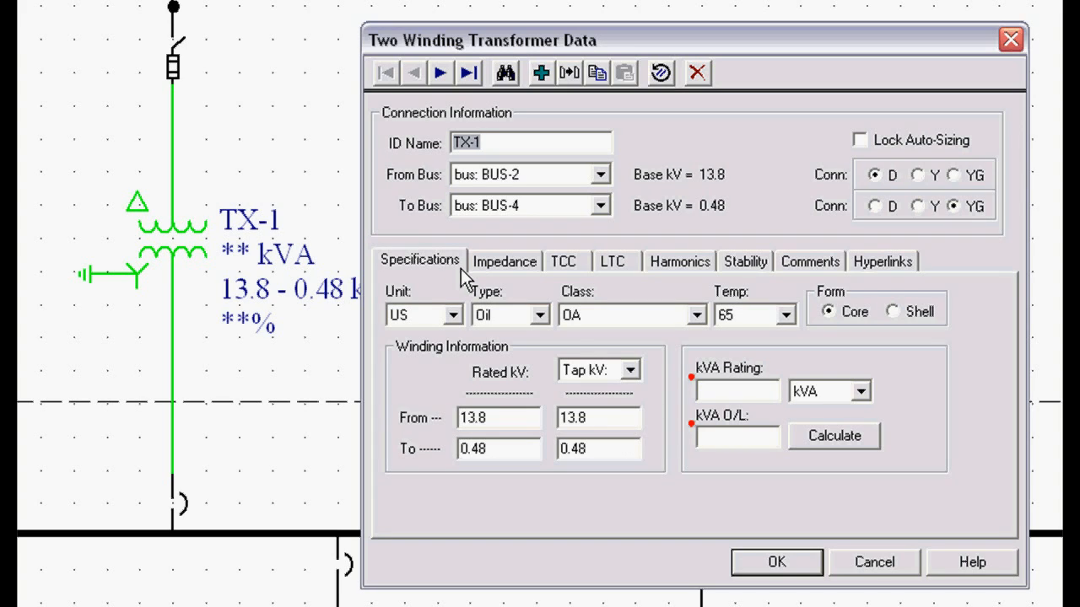
pyautogui.moveTo(620, 453)
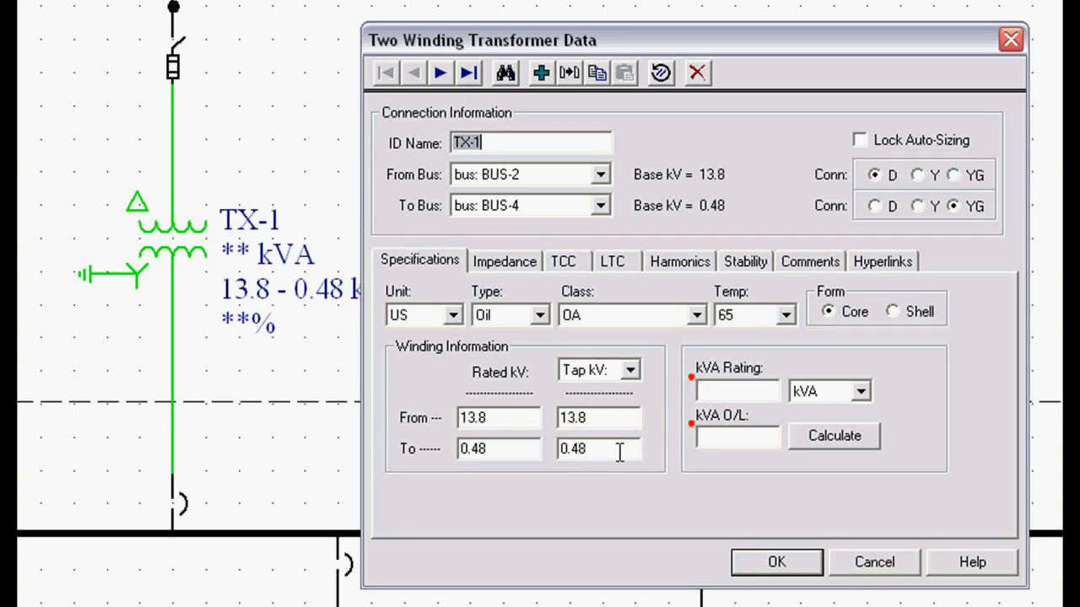
pyautogui.moveTo(548, 342)
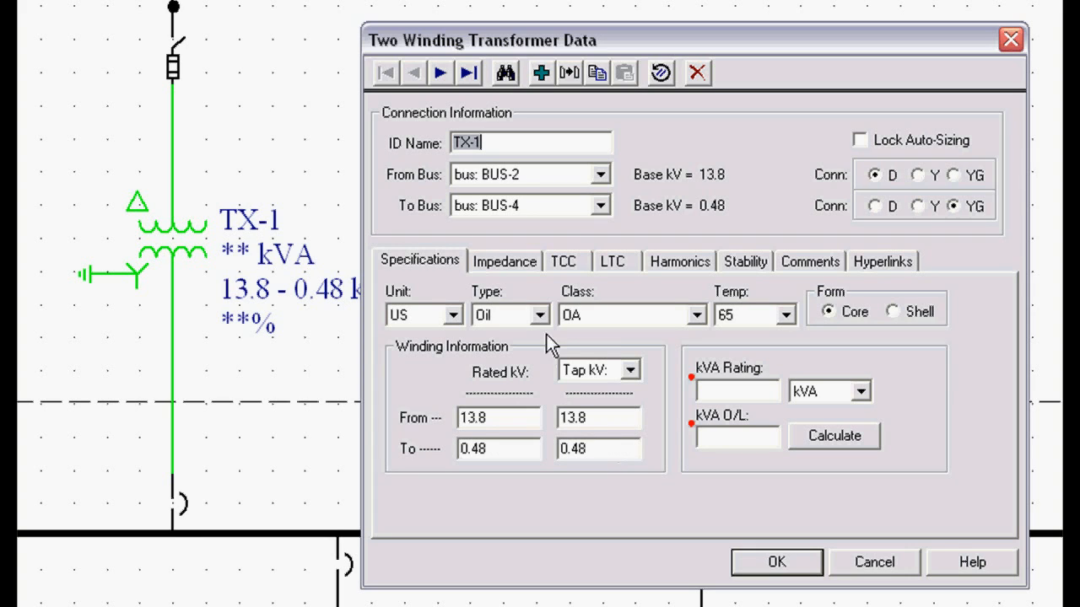
# Step: On the Specifications tab, set TX-1's class to OA/FA and temperature rise to 55/65
pyautogui.click(539, 314)
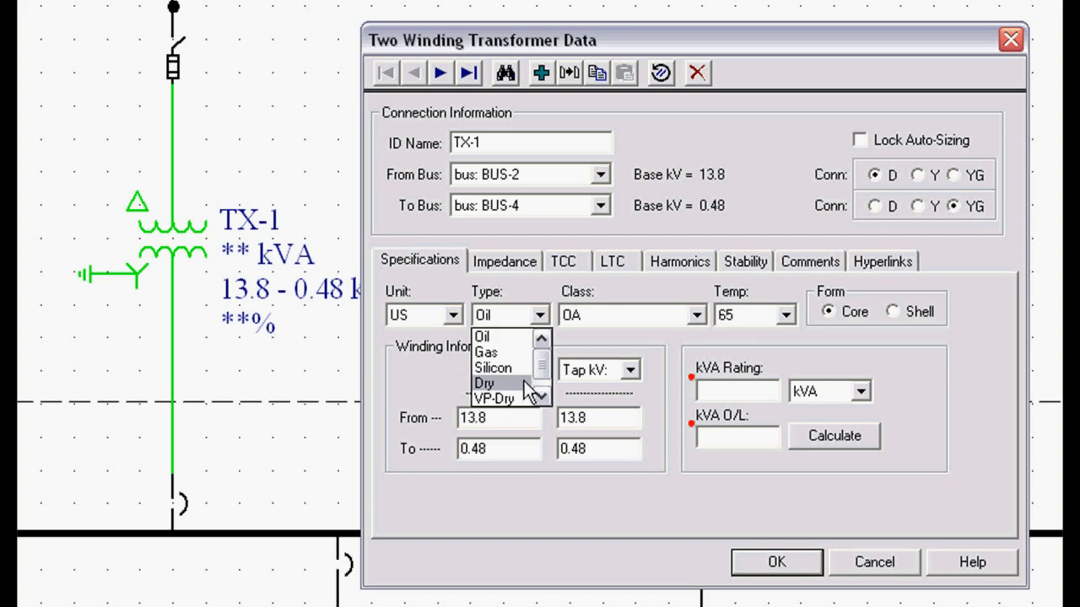
pyautogui.click(697, 315)
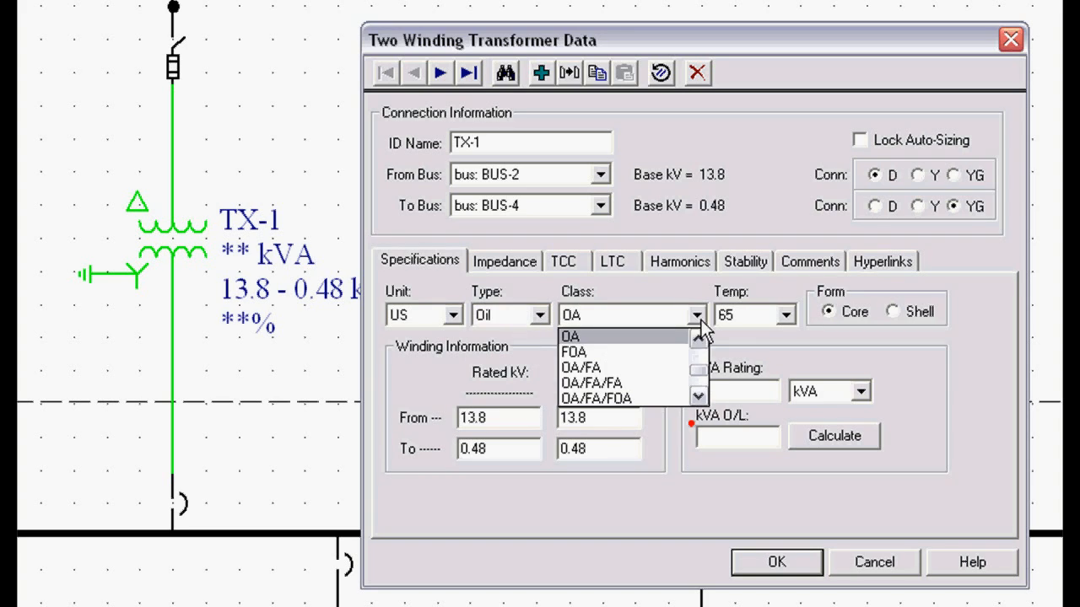
pyautogui.moveTo(666, 351)
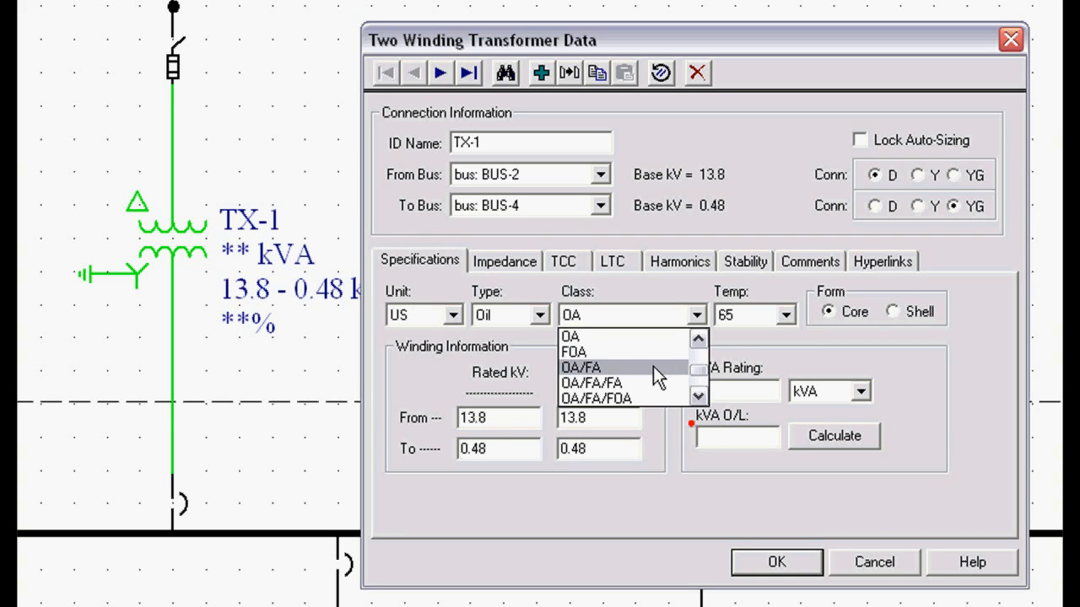
pyautogui.moveTo(657, 385)
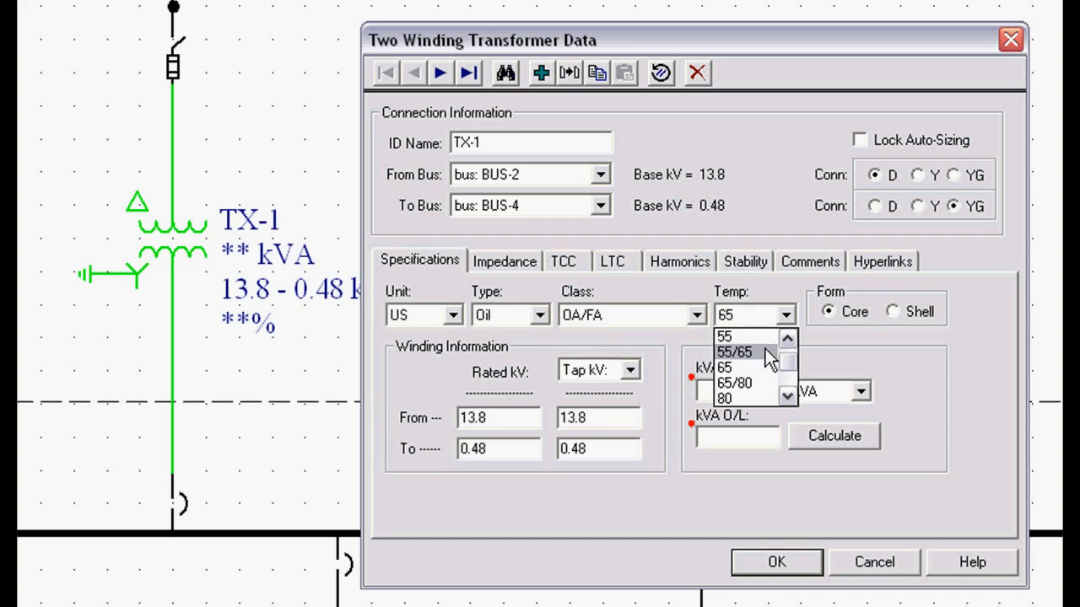
pyautogui.click(736, 352)
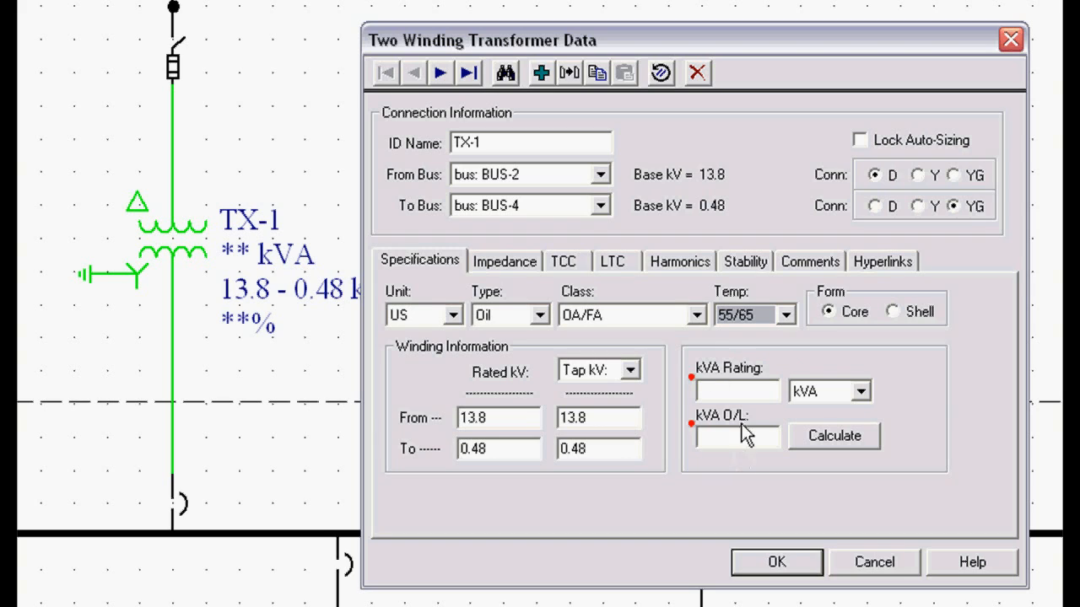
pyautogui.moveTo(700, 403)
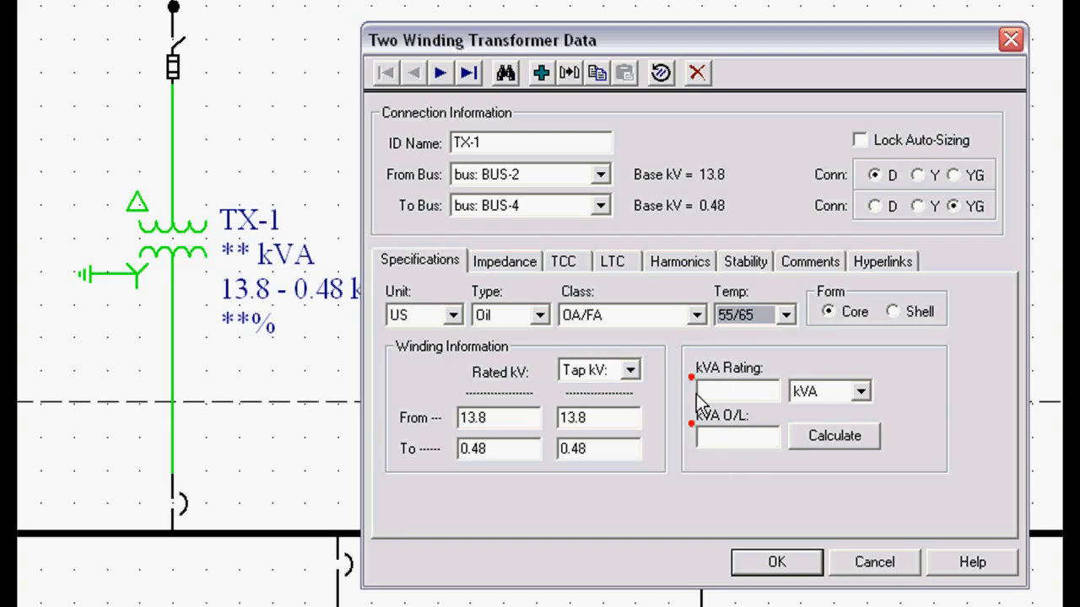
# Step: Enter a 1000 kVA rating and calculate the 1288 kVA overload rating
pyautogui.click(736, 391)
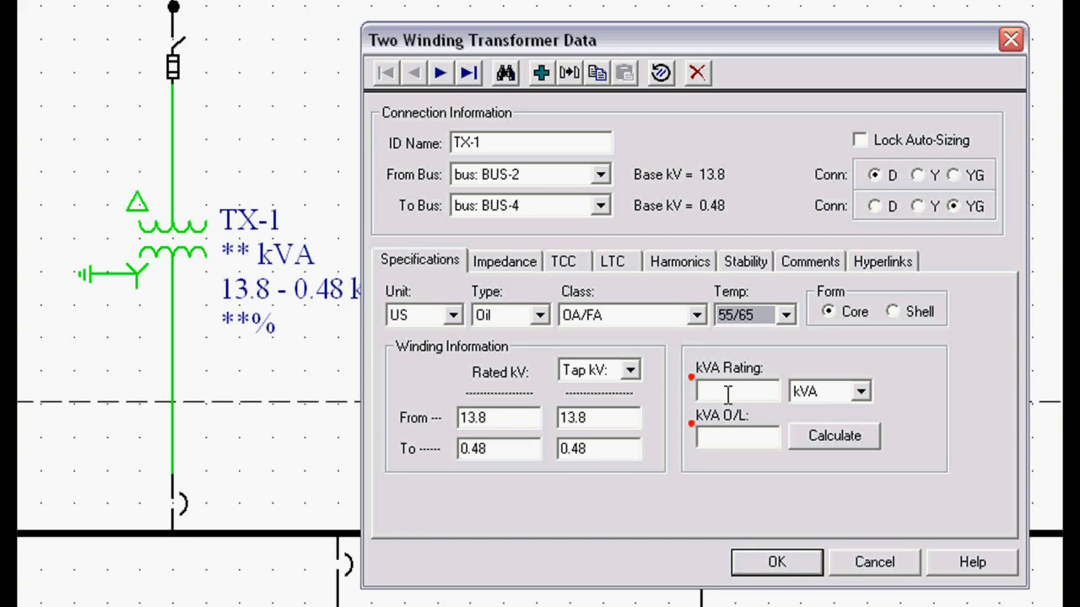
pyautogui.write('1')
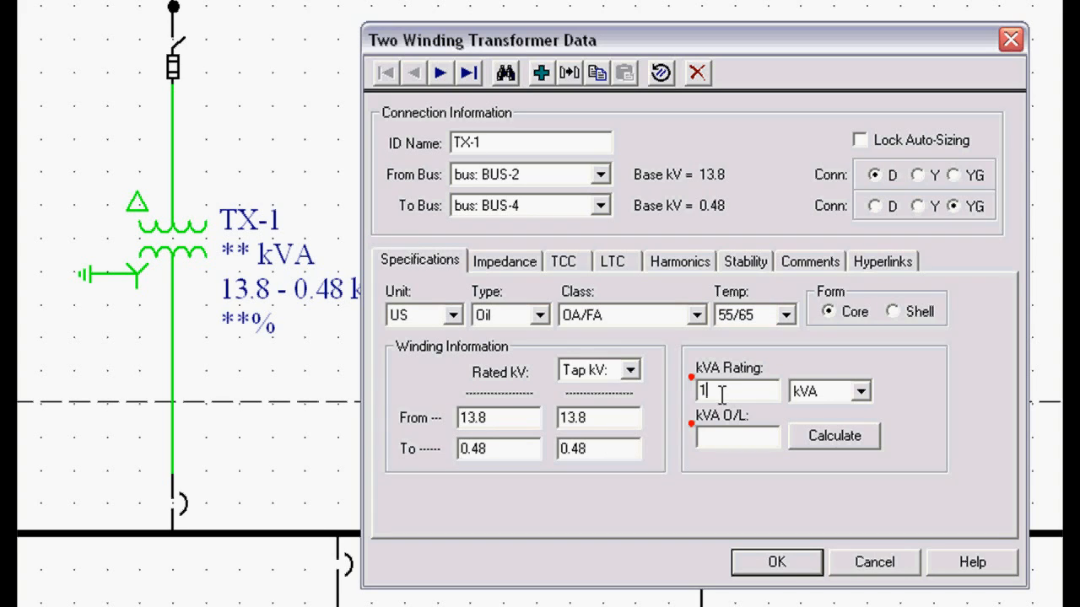
pyautogui.write('000')
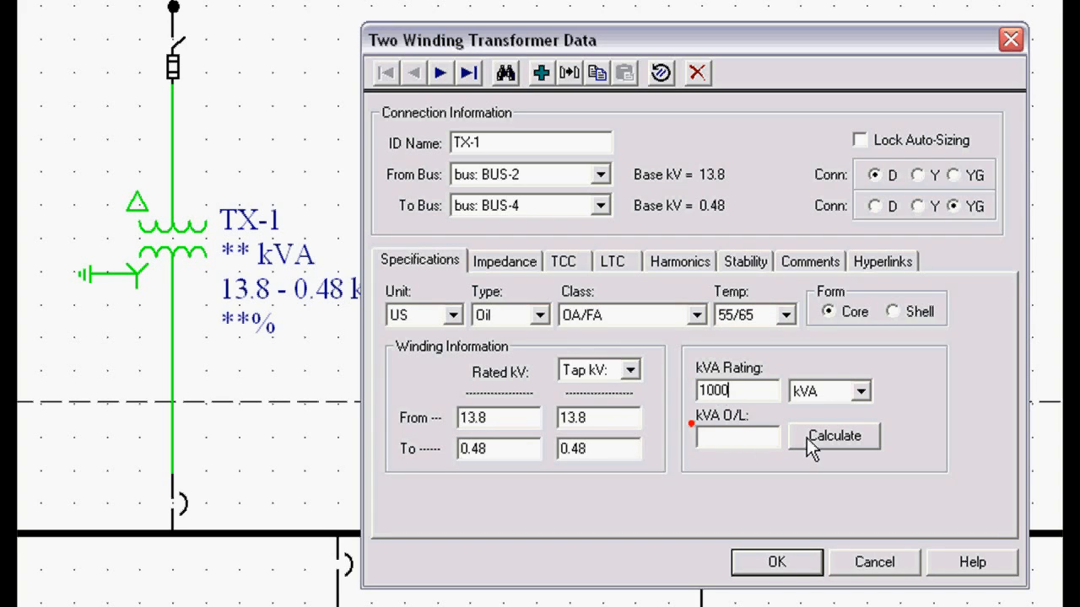
pyautogui.moveTo(739, 461)
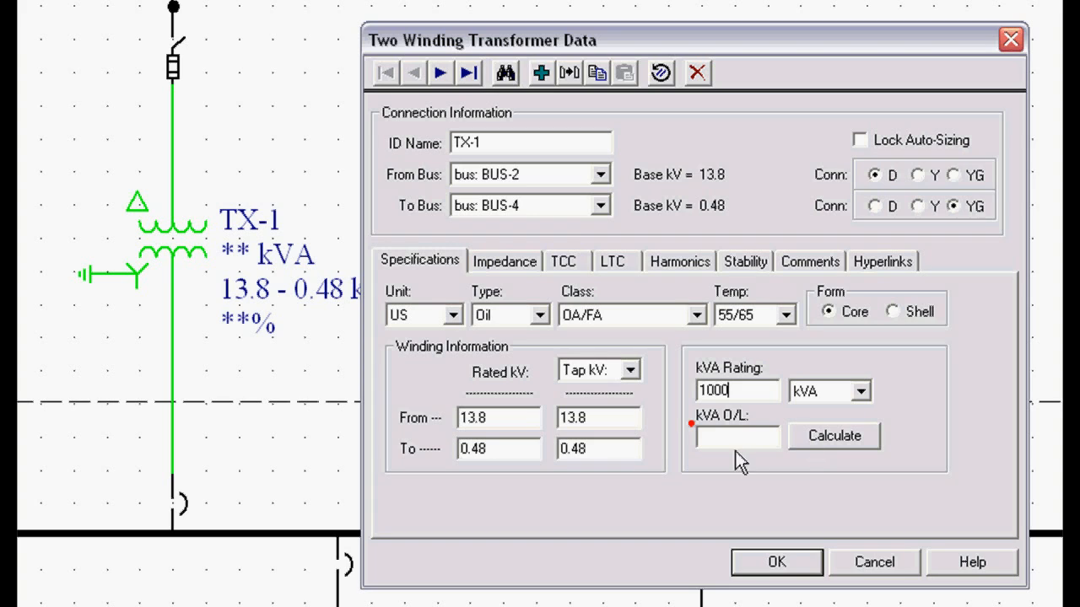
pyautogui.click(834, 436)
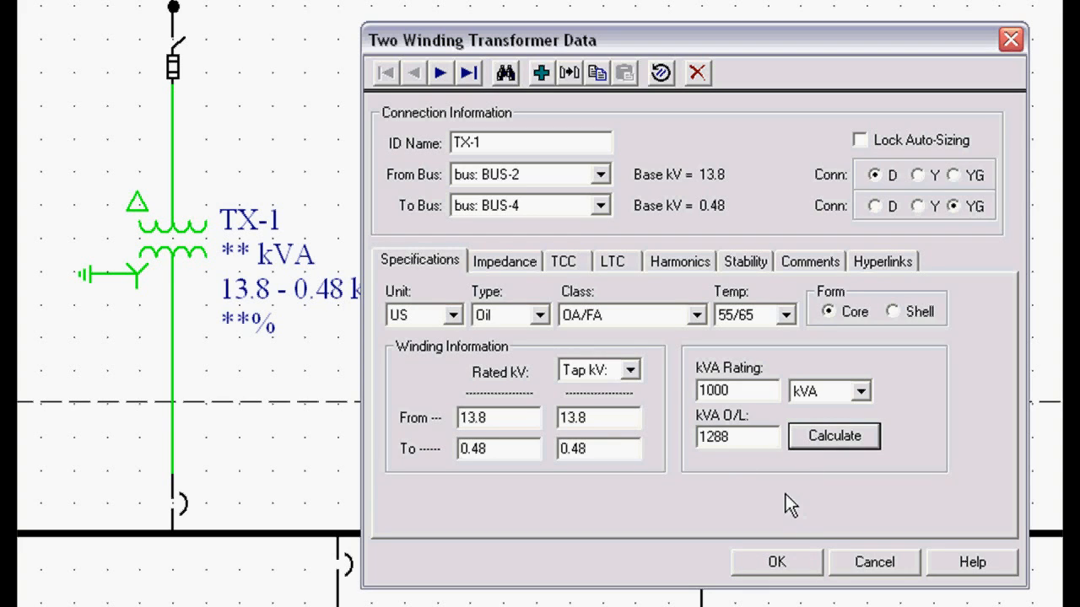
pyautogui.moveTo(607, 346)
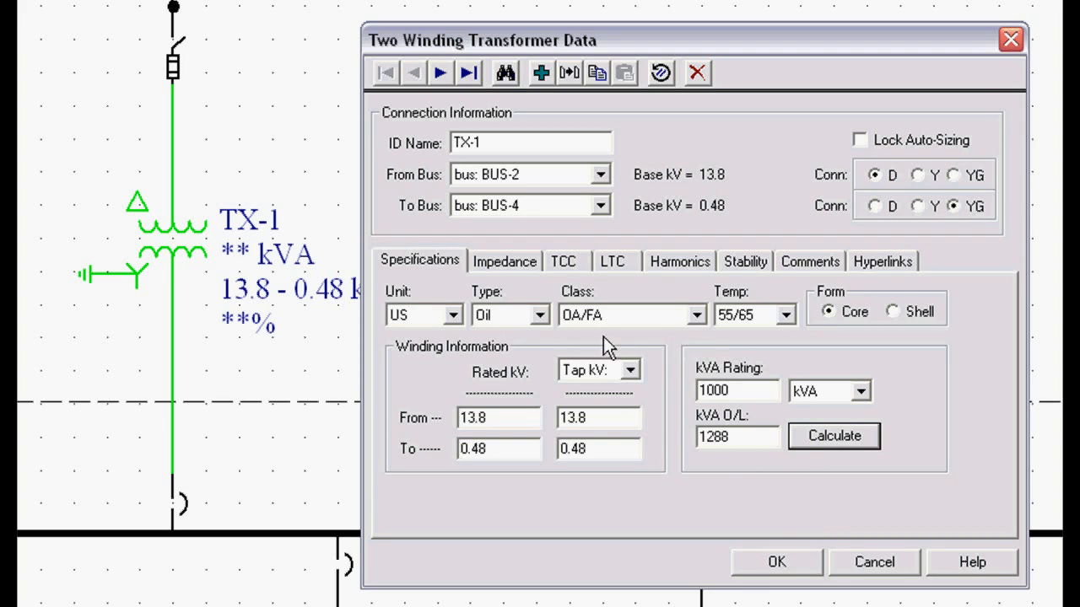
pyautogui.moveTo(725, 346)
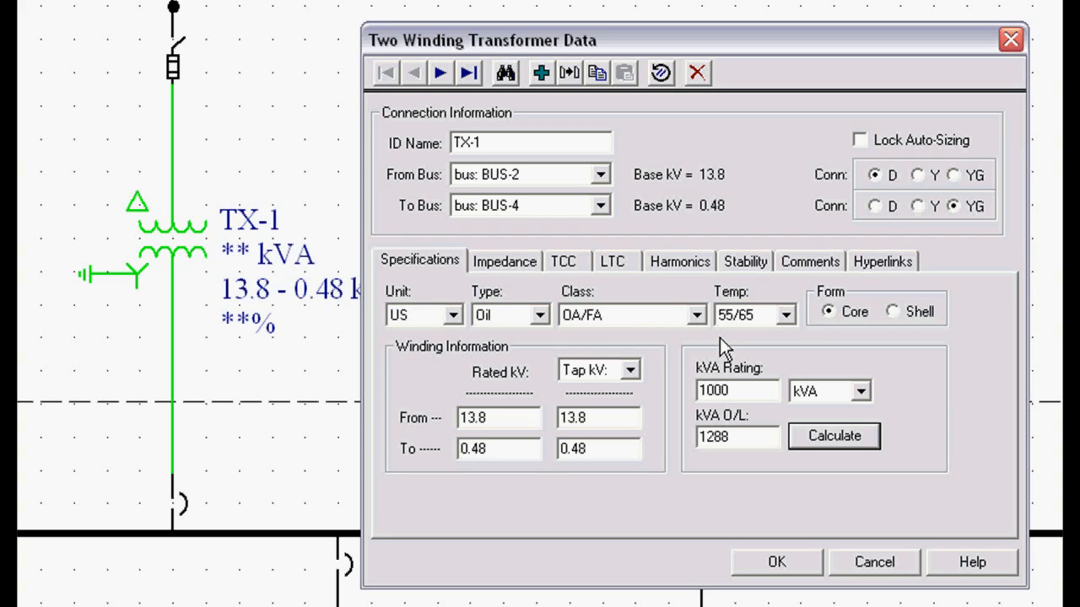
pyautogui.moveTo(588, 337)
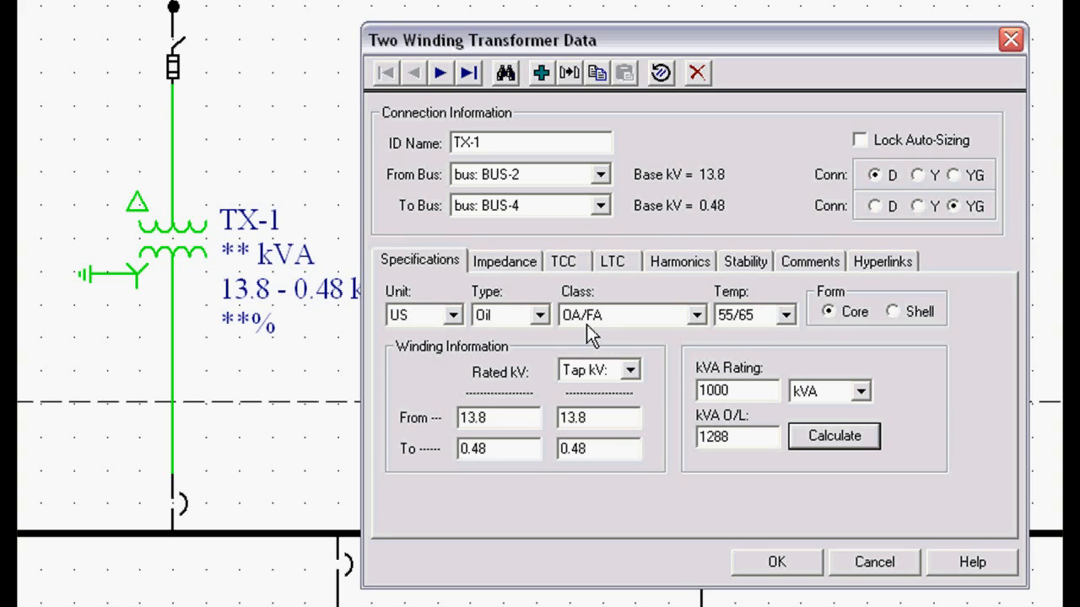
pyautogui.moveTo(597, 342)
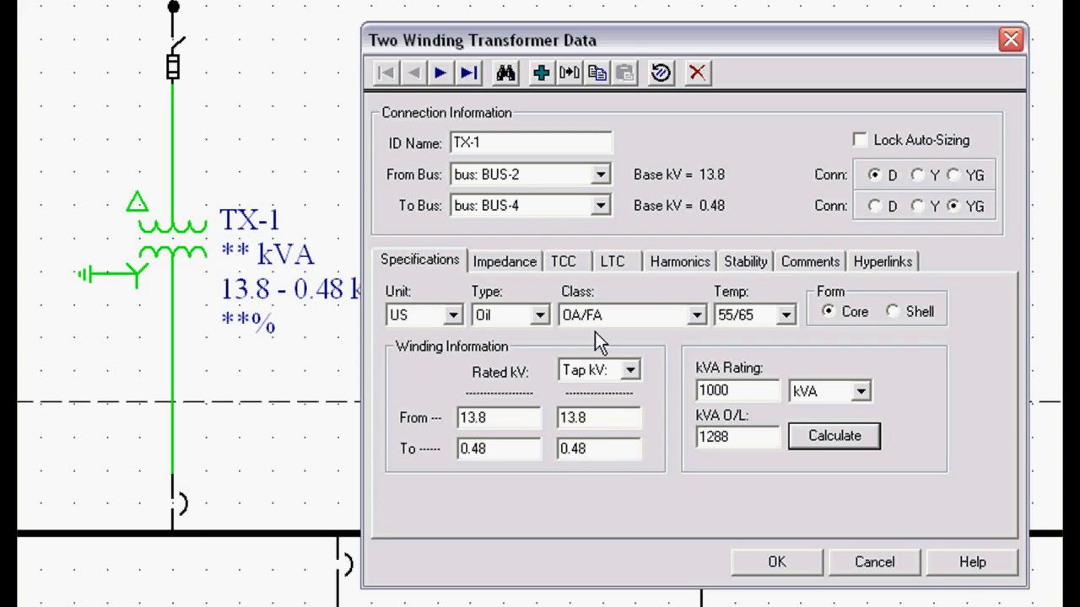
pyautogui.moveTo(725, 458)
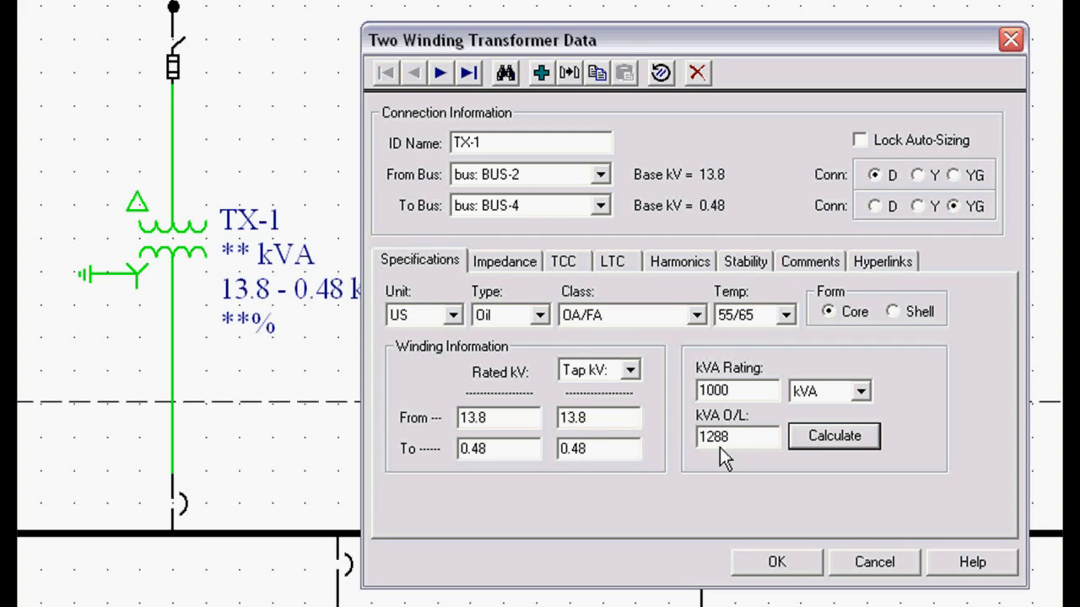
pyautogui.moveTo(716, 462)
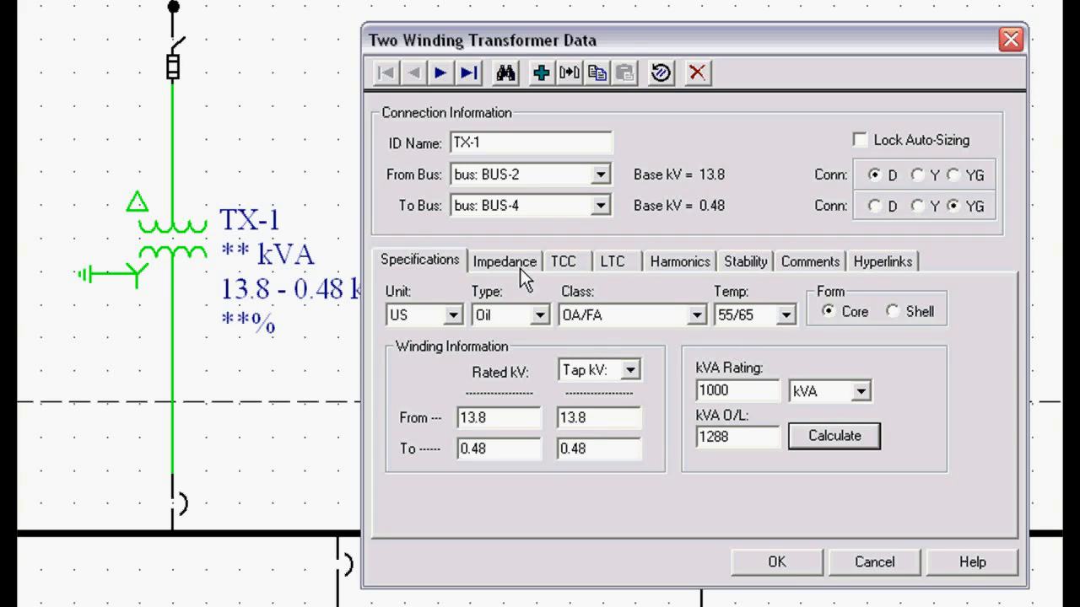
pyautogui.moveTo(515, 289)
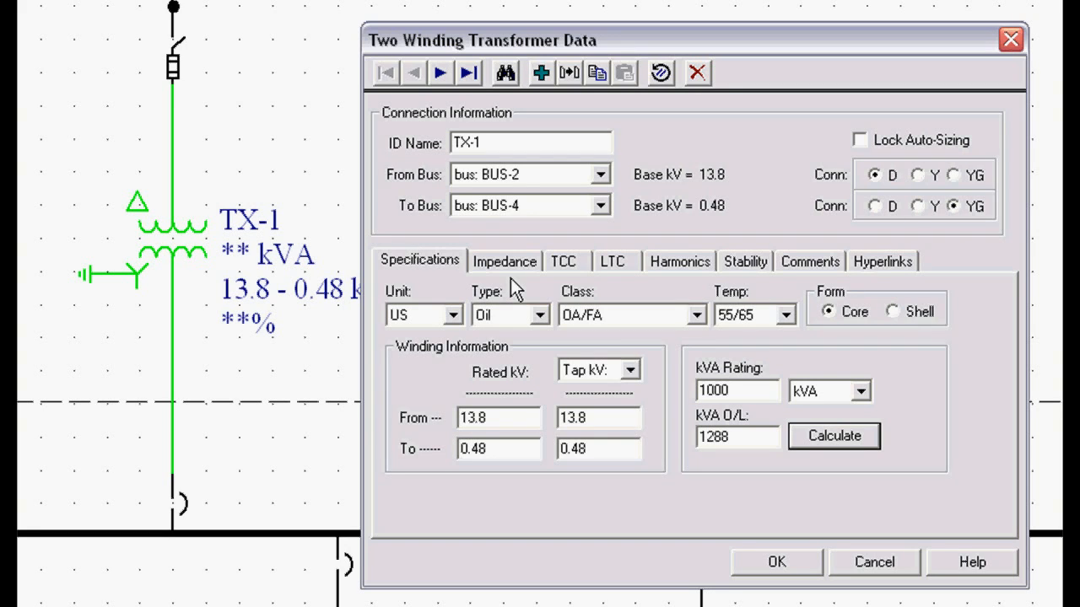
pyautogui.moveTo(431, 279)
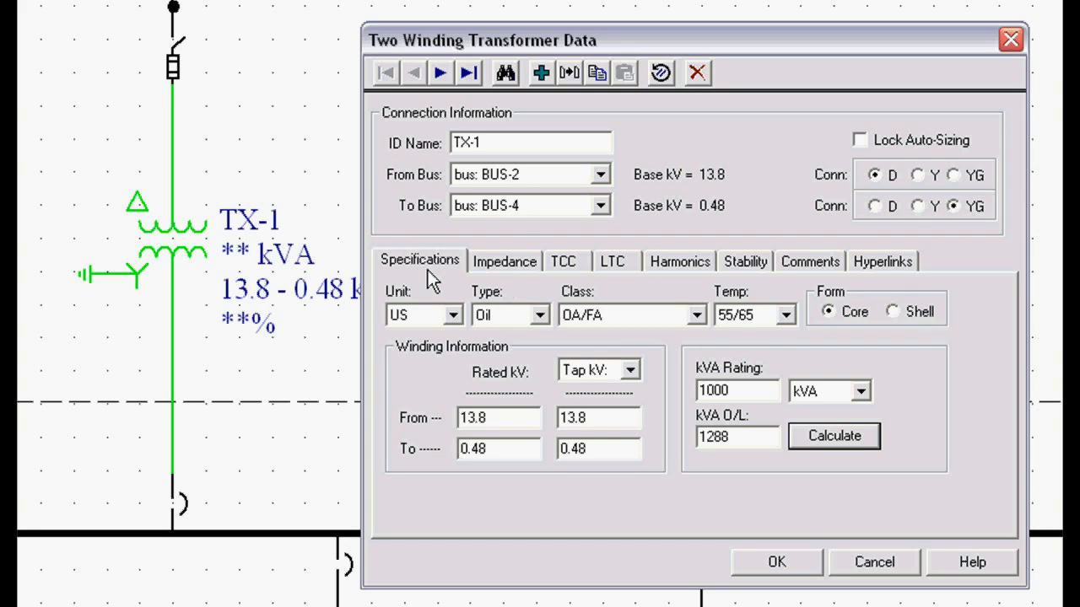
pyautogui.moveTo(506, 274)
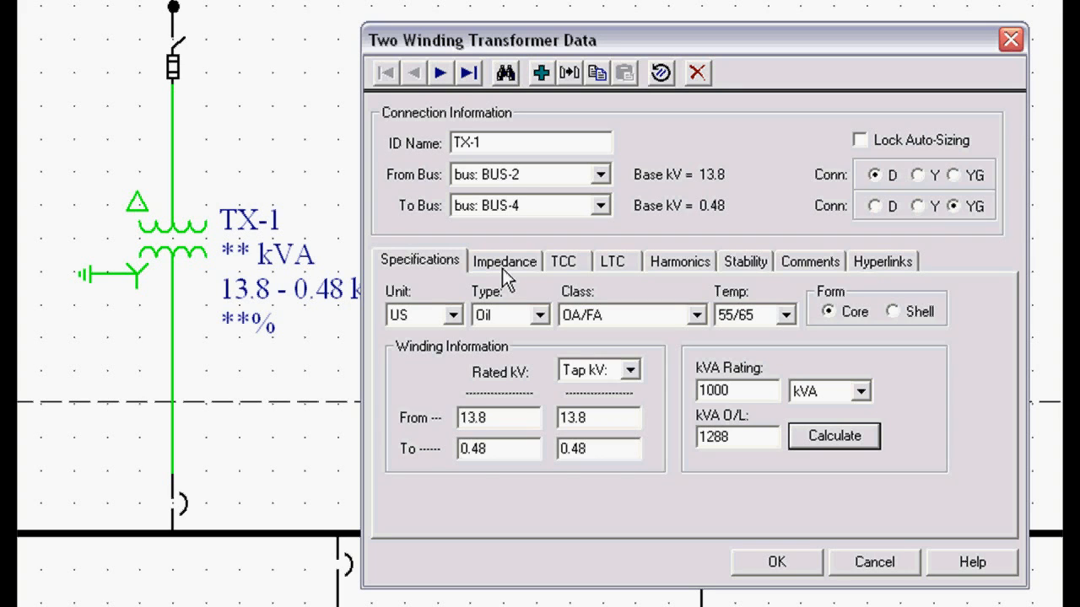
# Step: On the Impedance tab, enter Z% 5.75 and calculate Z0% 4.8875 and X/R 5.67727
pyautogui.click(503, 261)
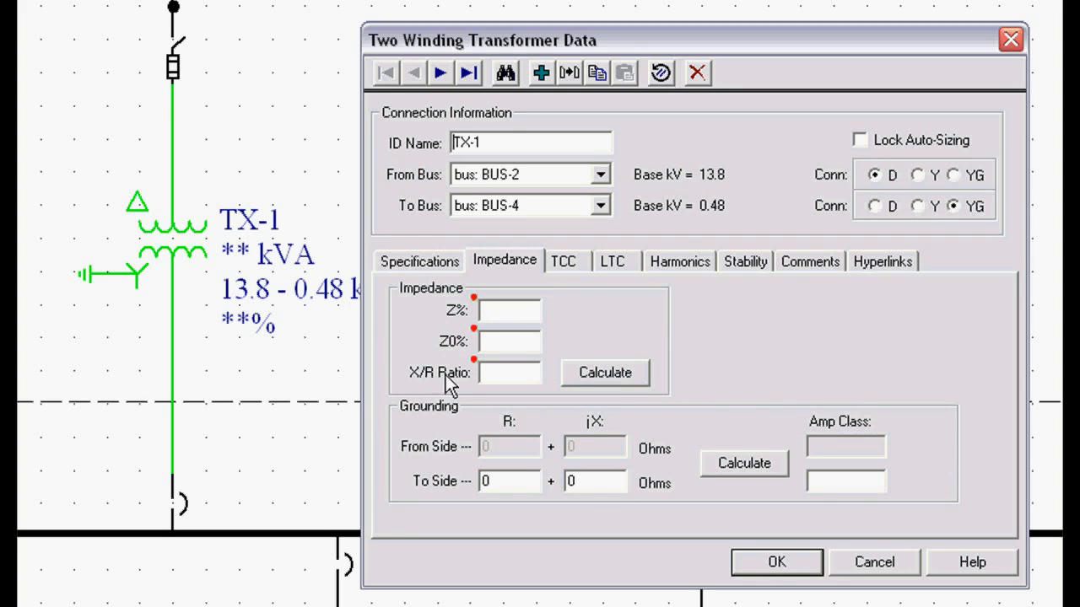
pyautogui.moveTo(438, 409)
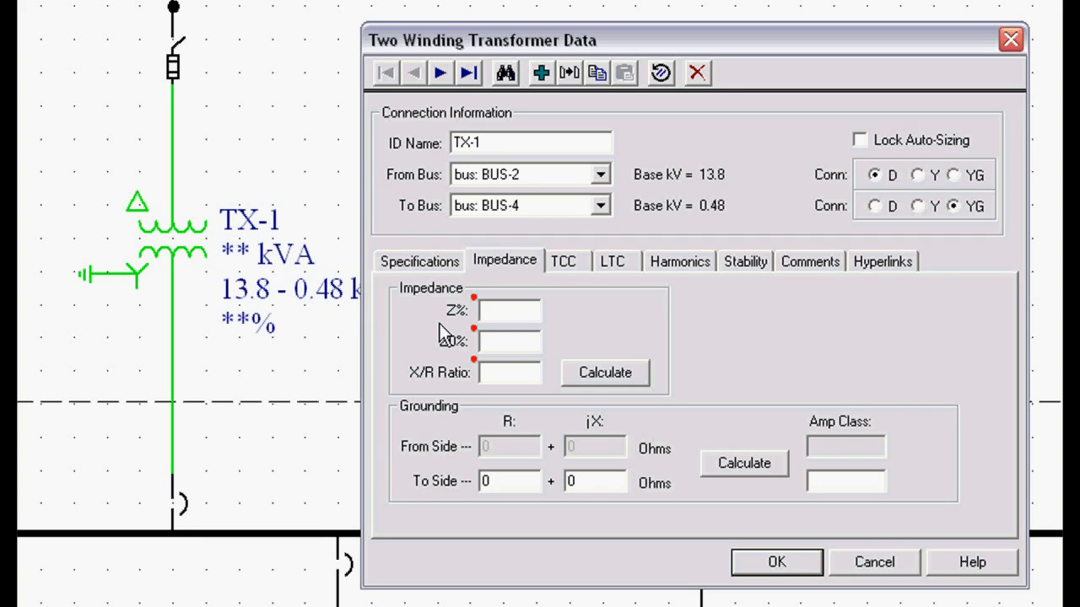
pyautogui.moveTo(447, 392)
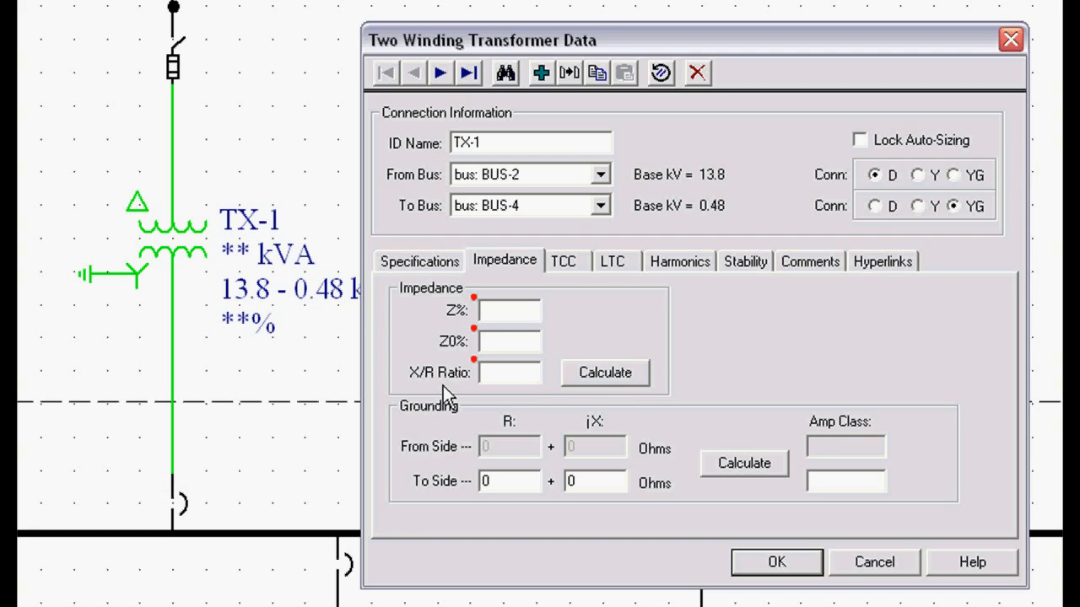
pyautogui.click(509, 310)
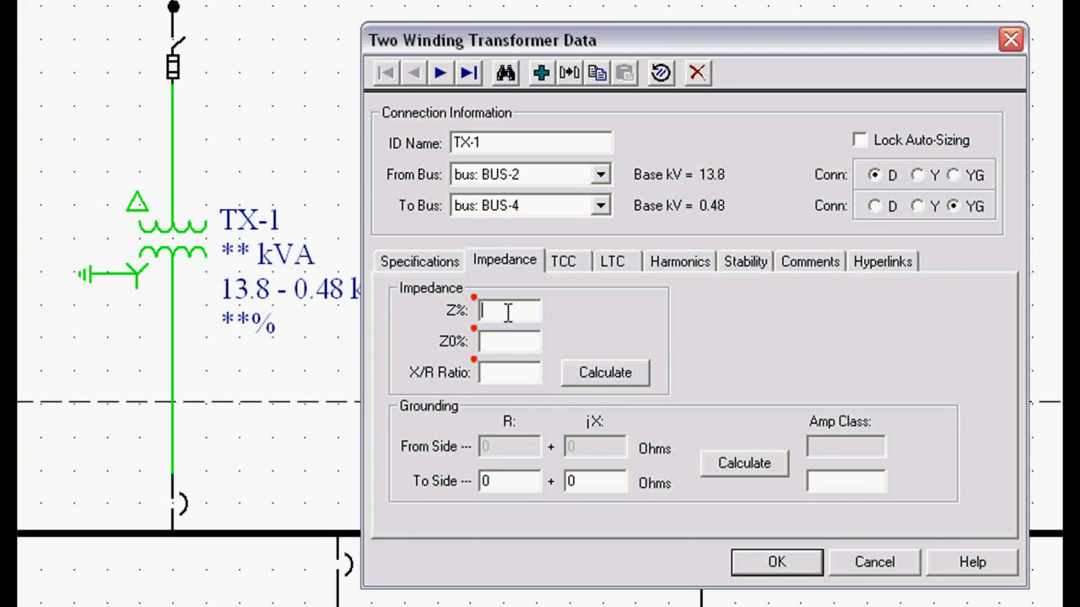
pyautogui.write('5.75')
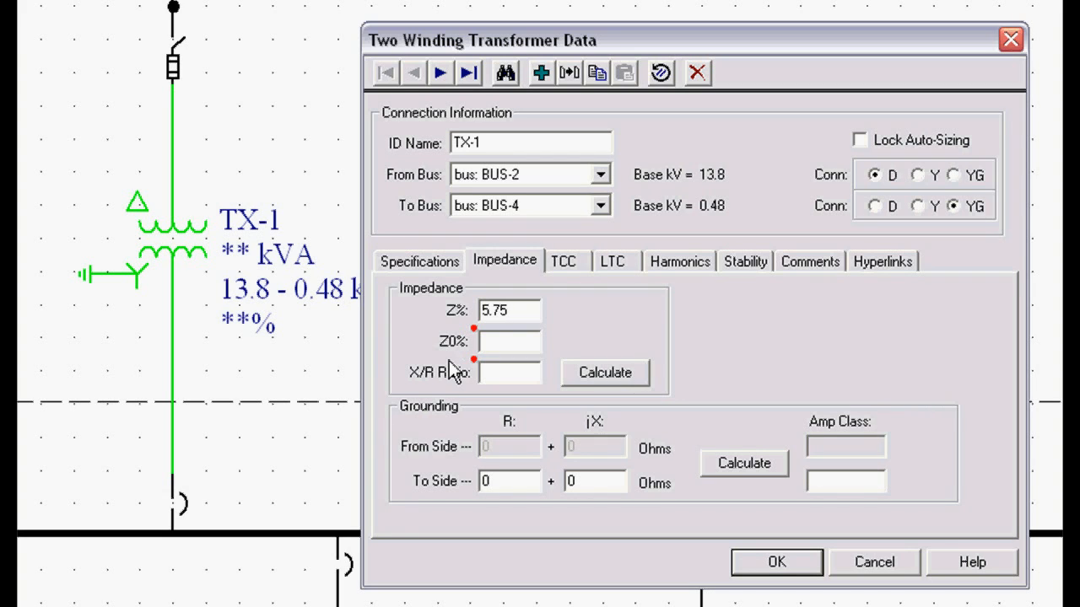
pyautogui.moveTo(546, 394)
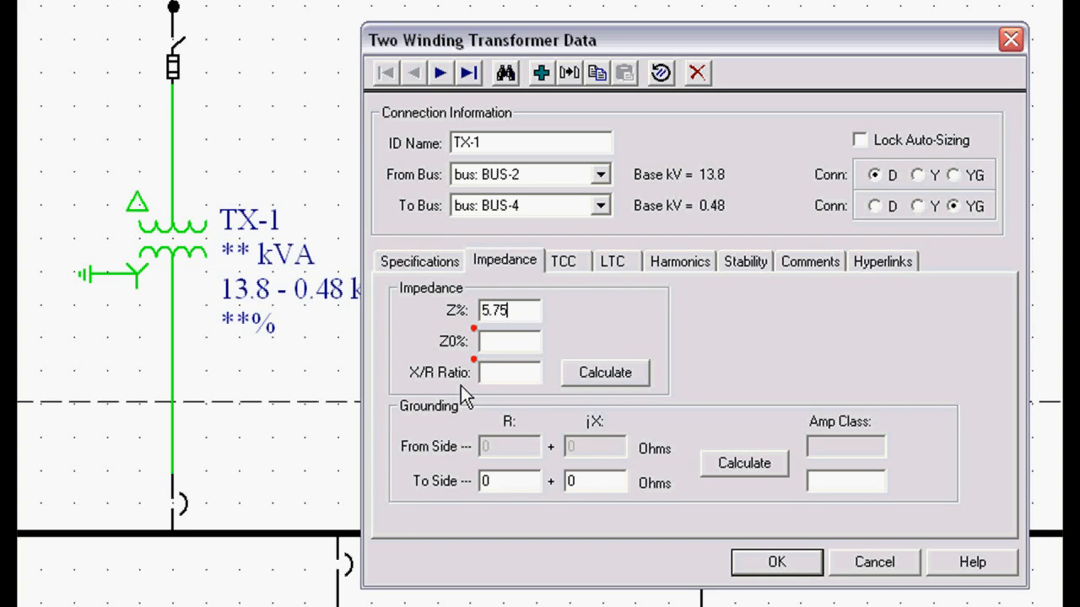
pyautogui.moveTo(555, 344)
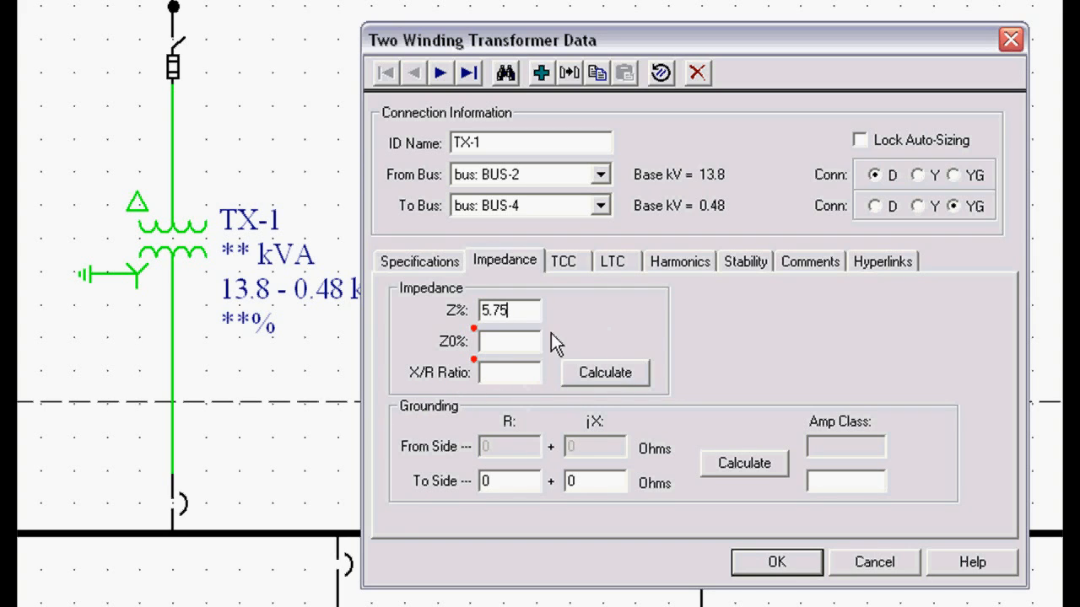
pyautogui.moveTo(548, 354)
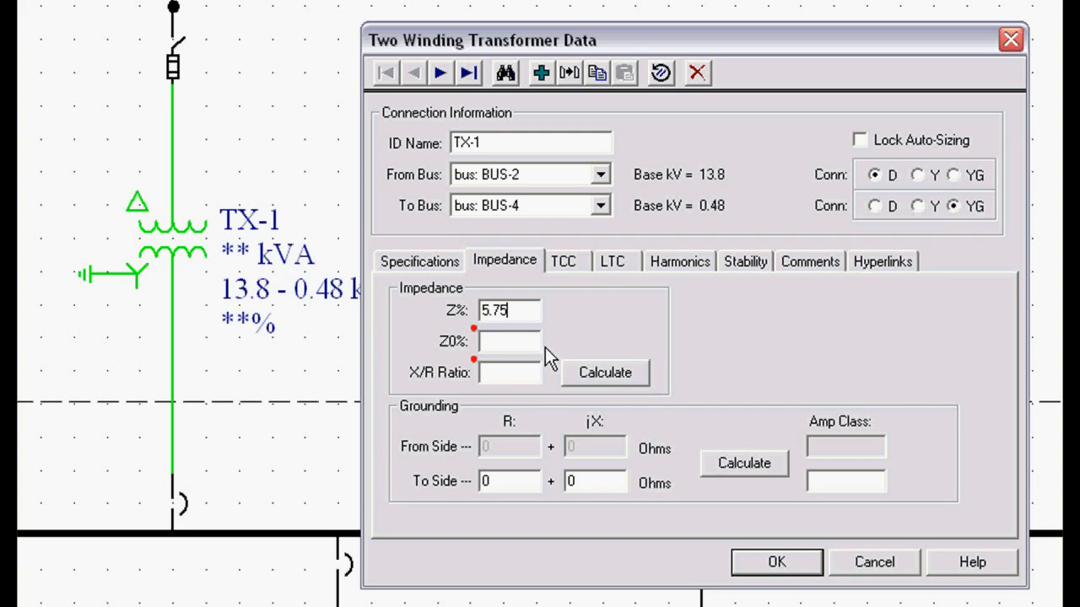
pyautogui.moveTo(587, 397)
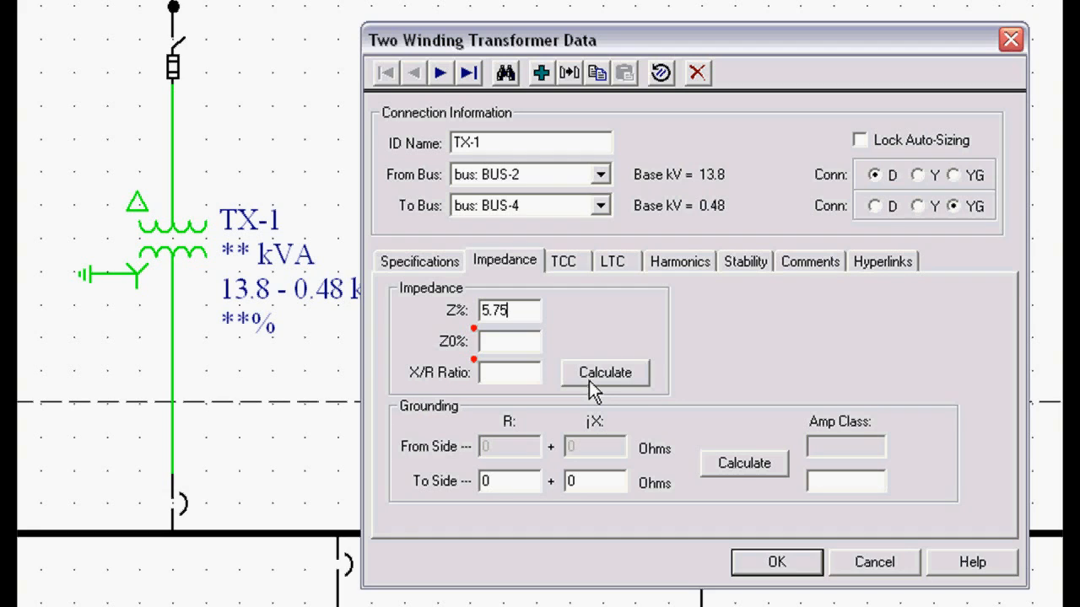
pyautogui.click(604, 372)
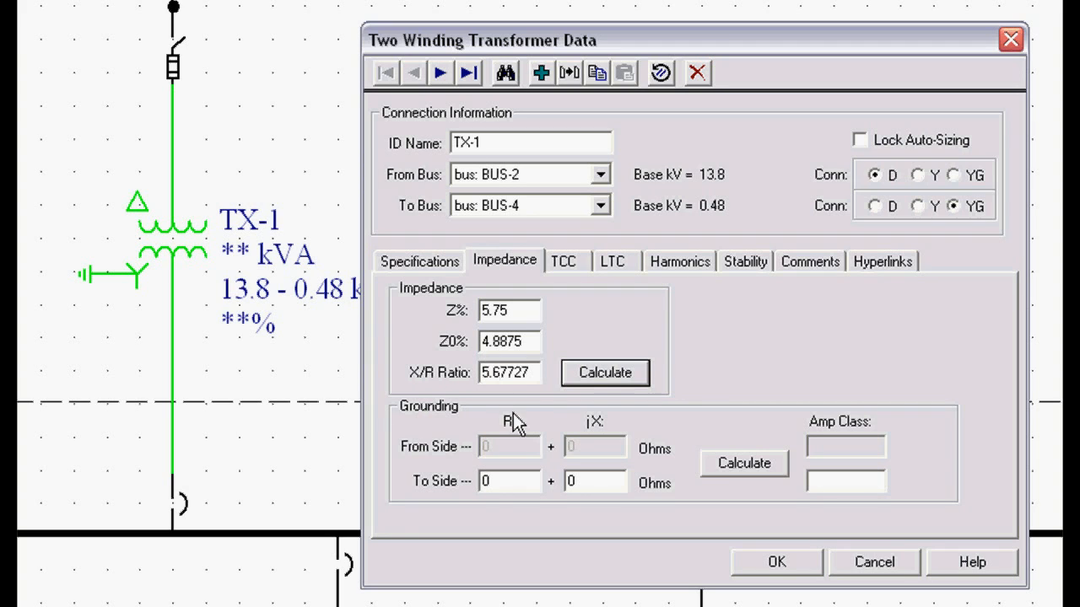
pyautogui.moveTo(521, 417)
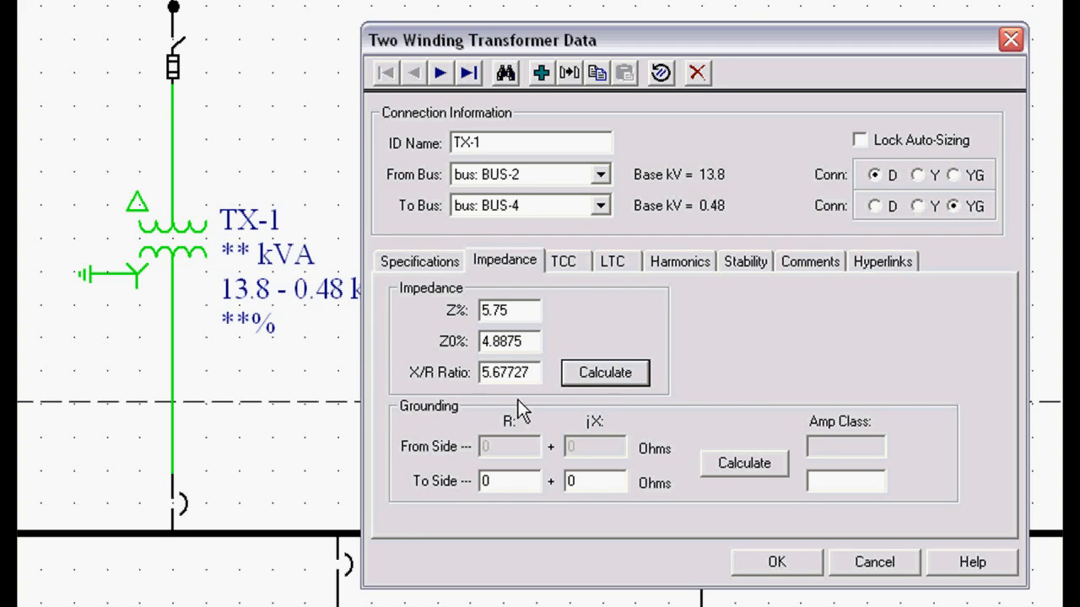
pyautogui.moveTo(536, 411)
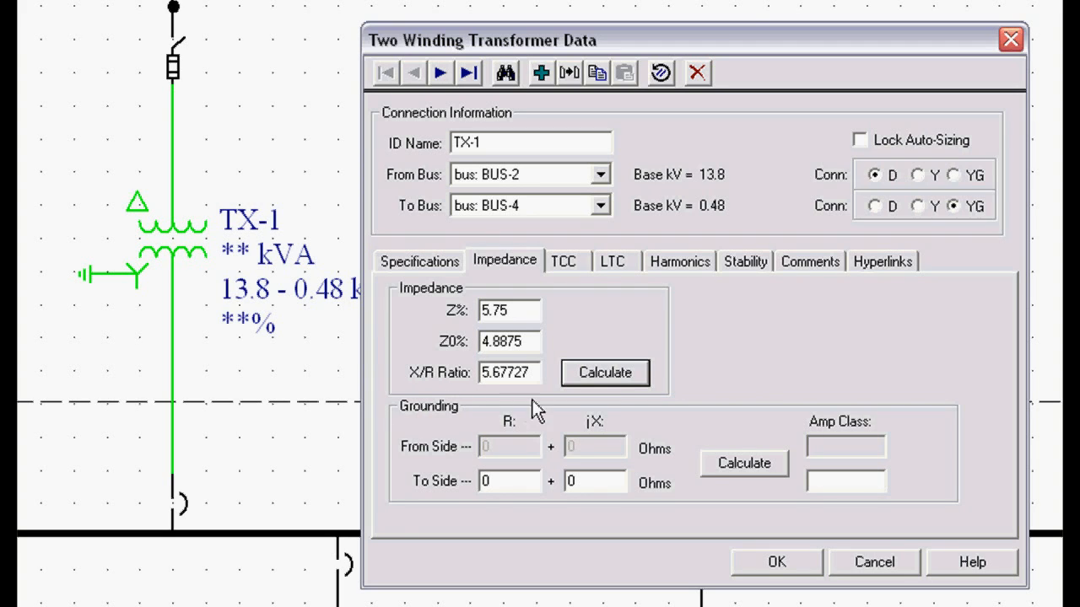
pyautogui.moveTo(771, 499)
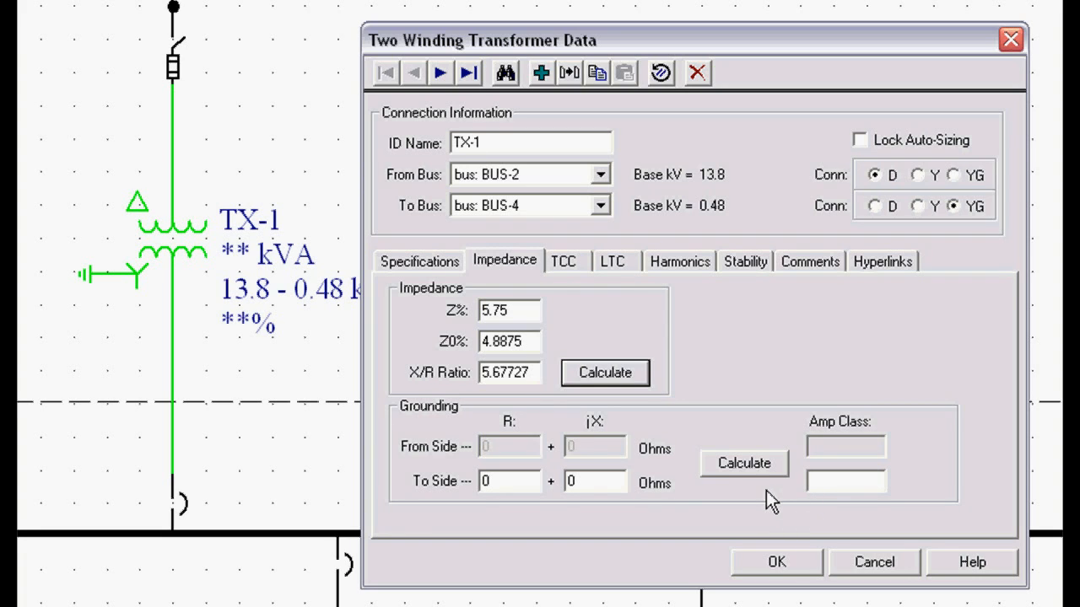
pyautogui.moveTo(97, 217)
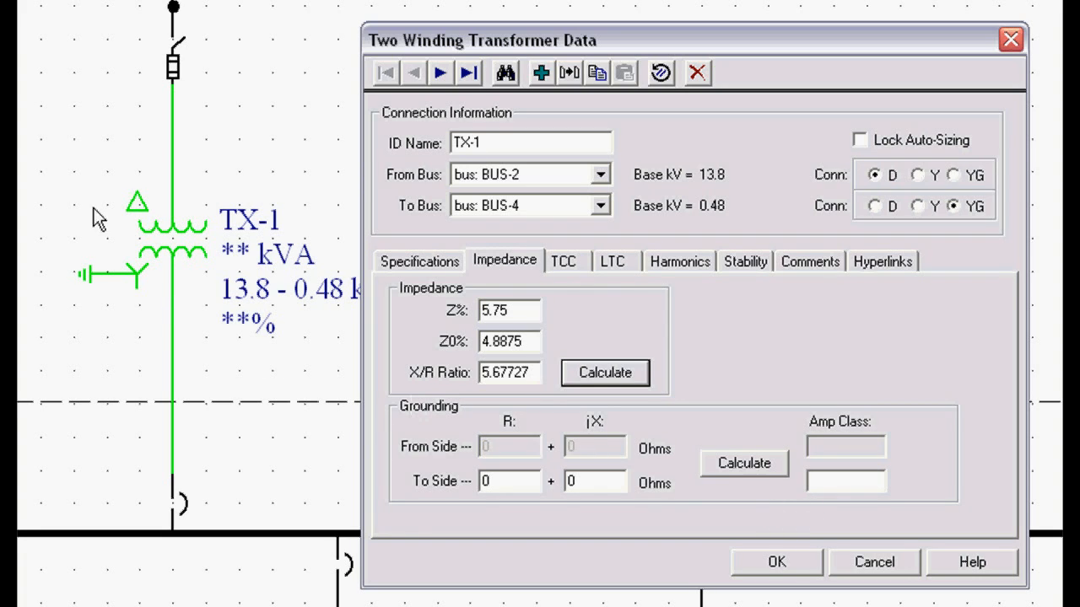
pyautogui.moveTo(125, 350)
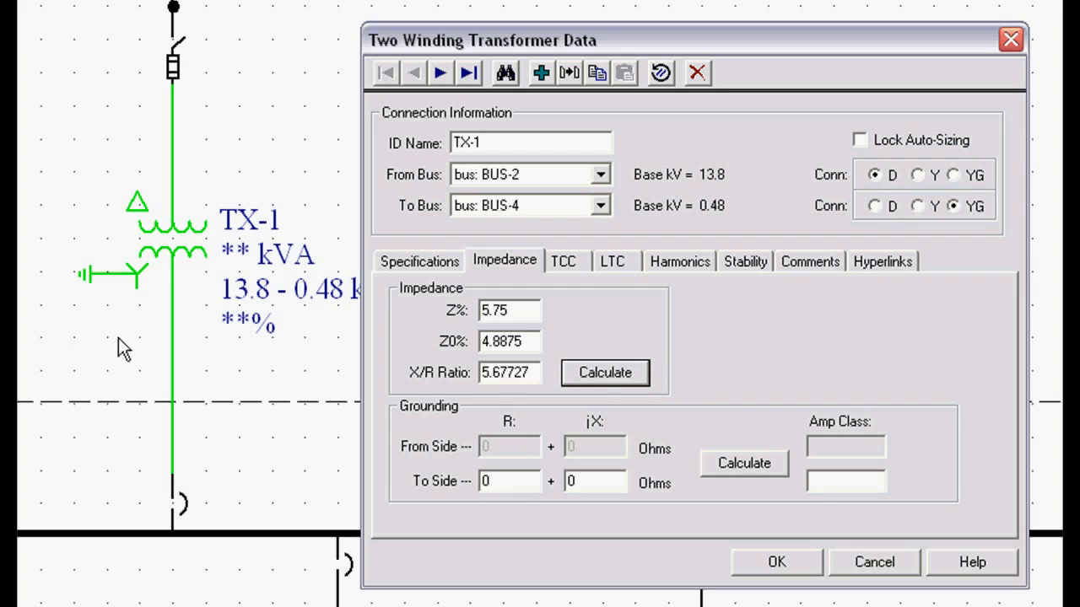
pyautogui.moveTo(48, 298)
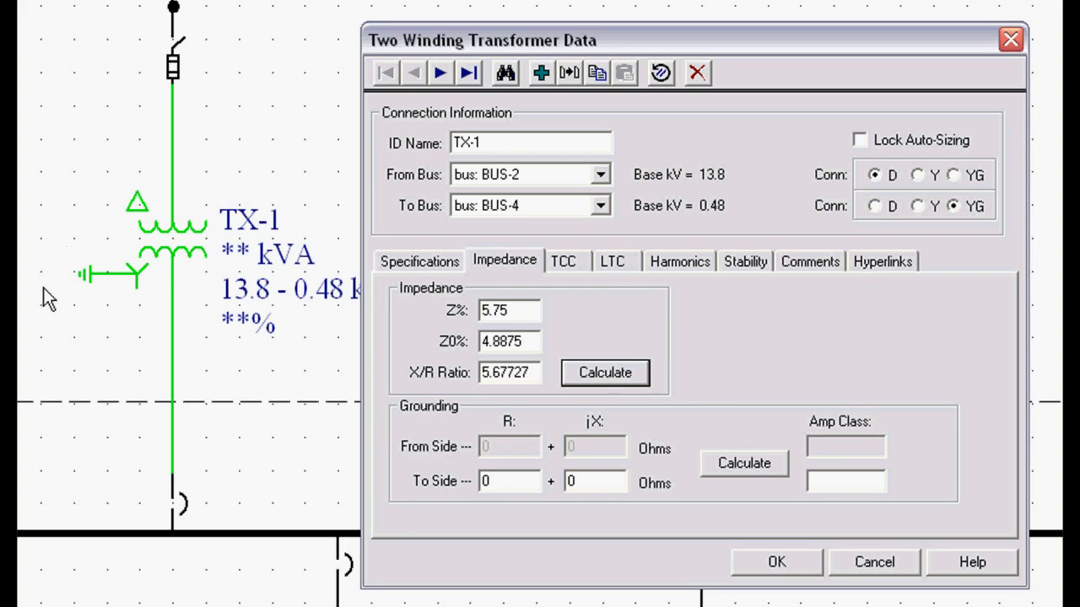
pyautogui.moveTo(120, 308)
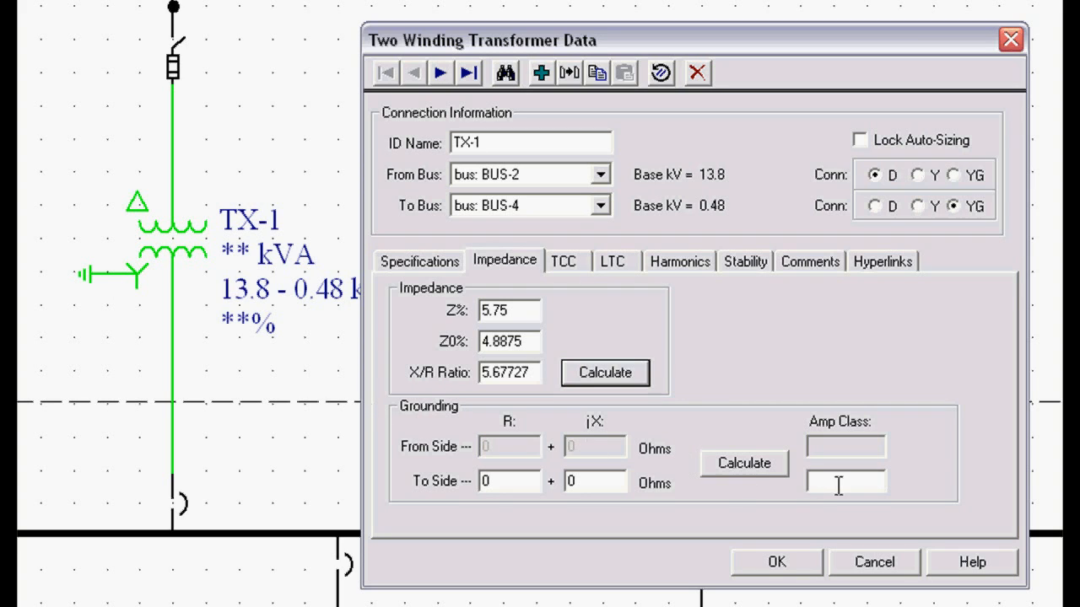
# Step: Enter a 5 A To Side class and calculate the 55.426 ohm grounding resistance
pyautogui.write('5')
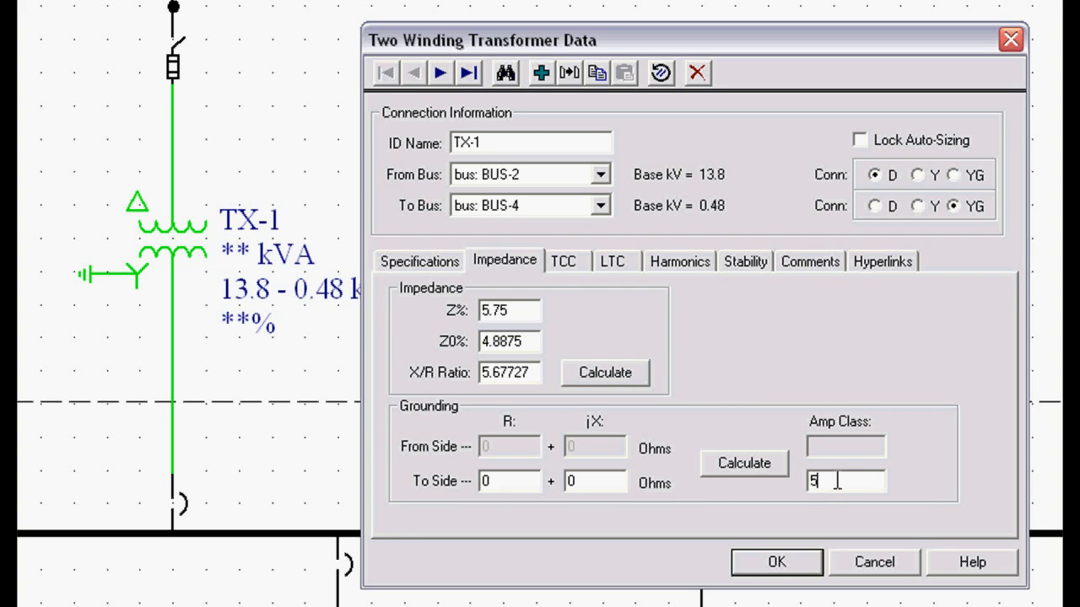
pyautogui.click(743, 463)
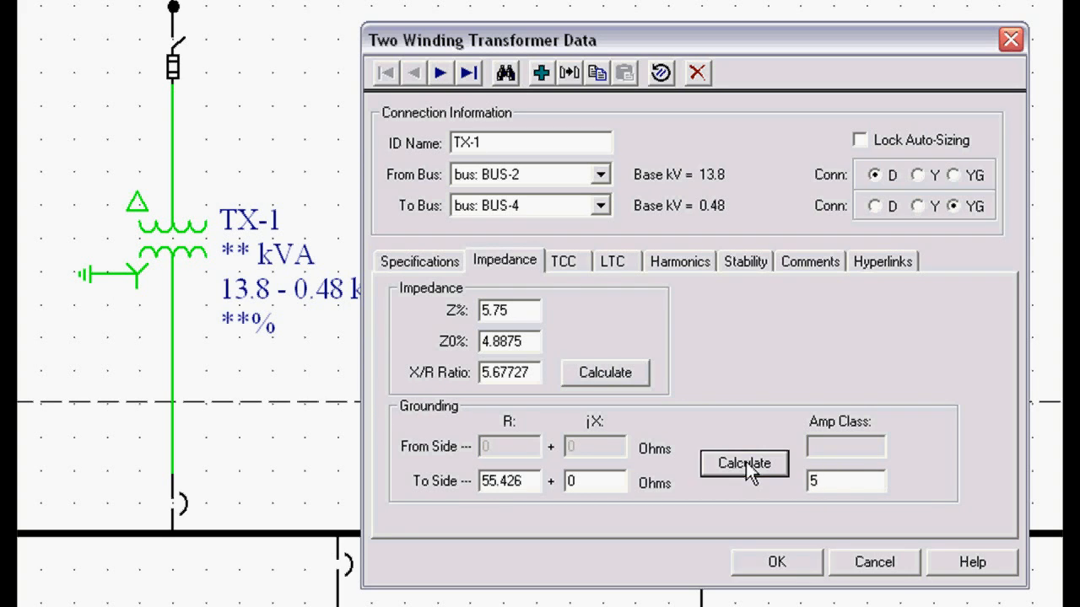
pyautogui.moveTo(485, 510)
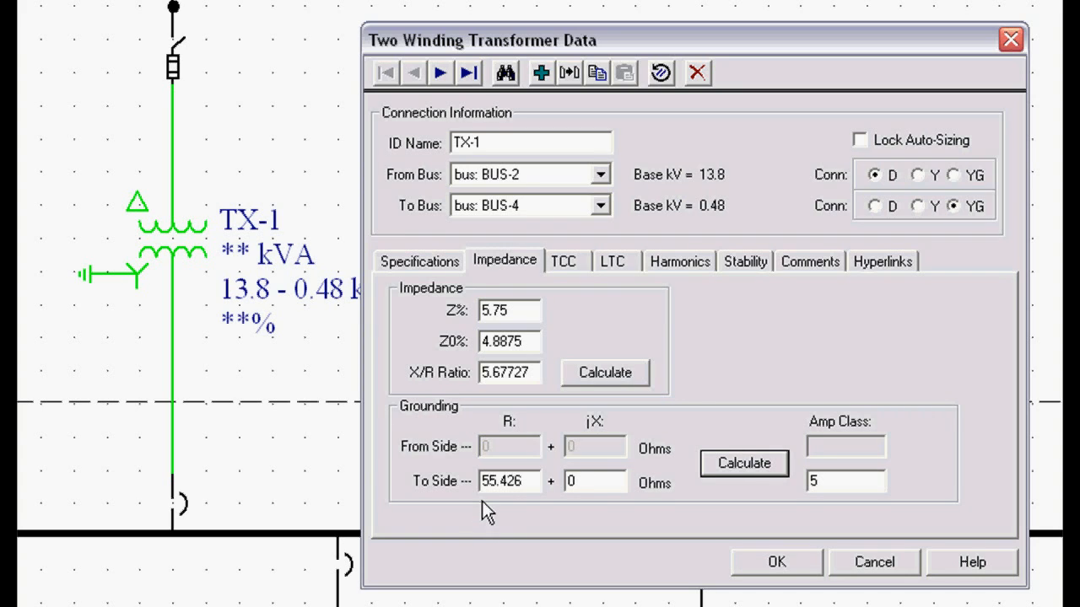
pyautogui.moveTo(481, 446)
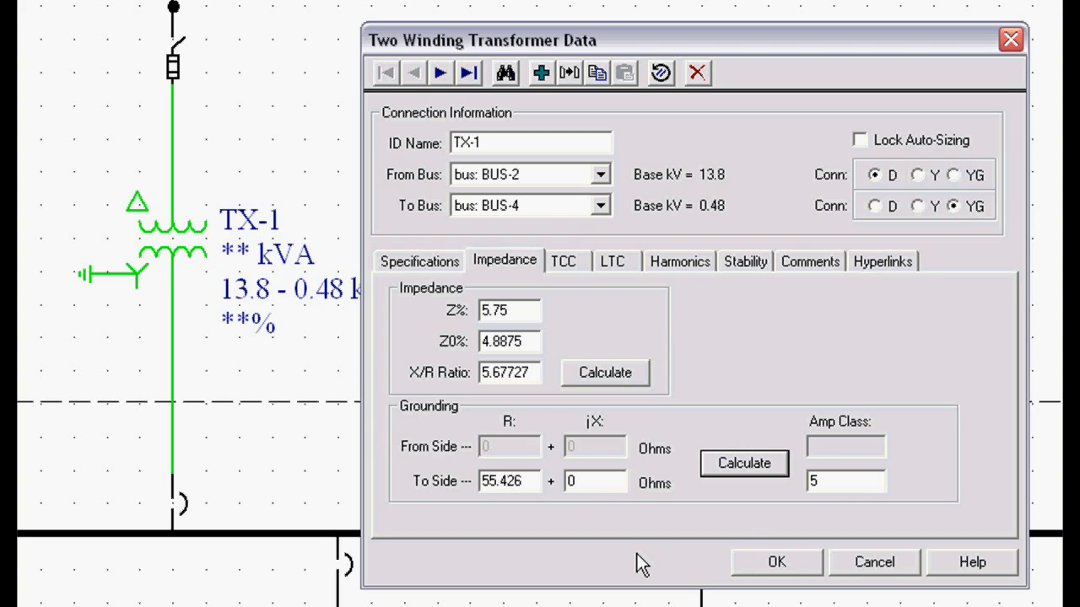
pyautogui.moveTo(234, 341)
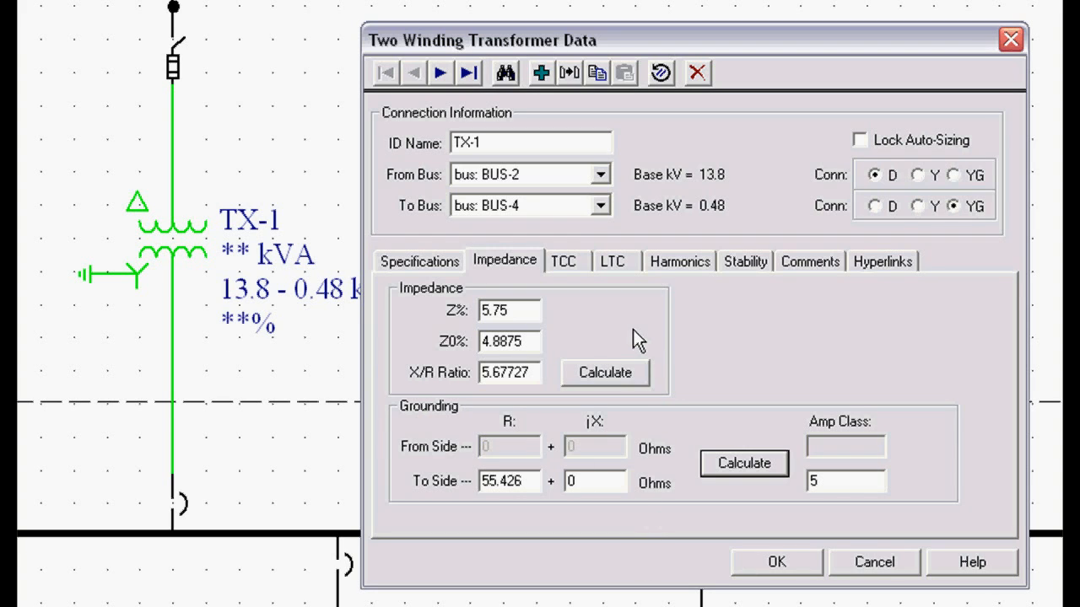
pyautogui.moveTo(646, 276)
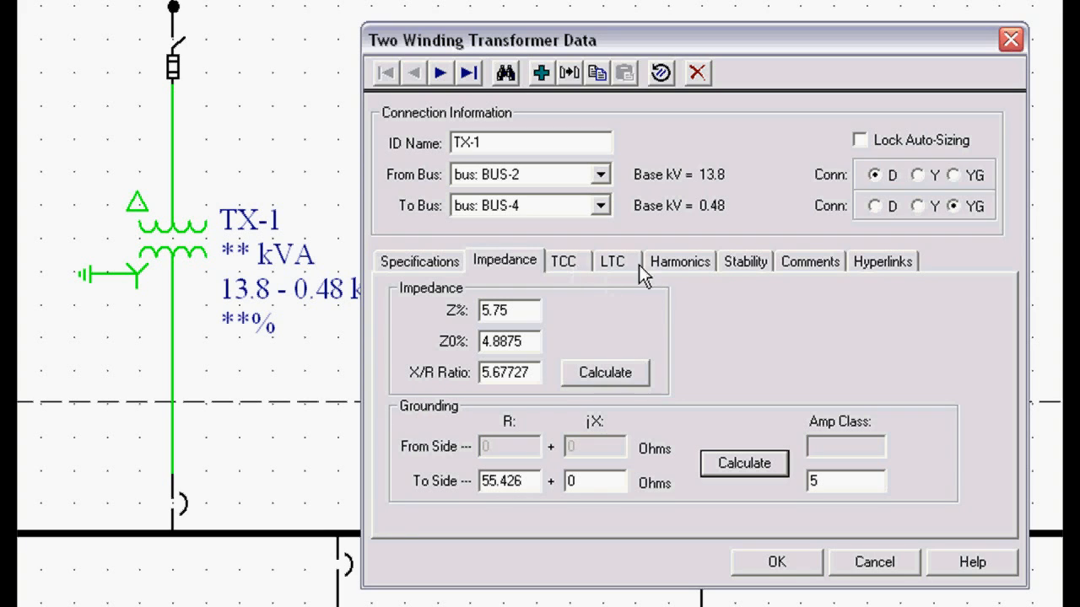
pyautogui.moveTo(755, 285)
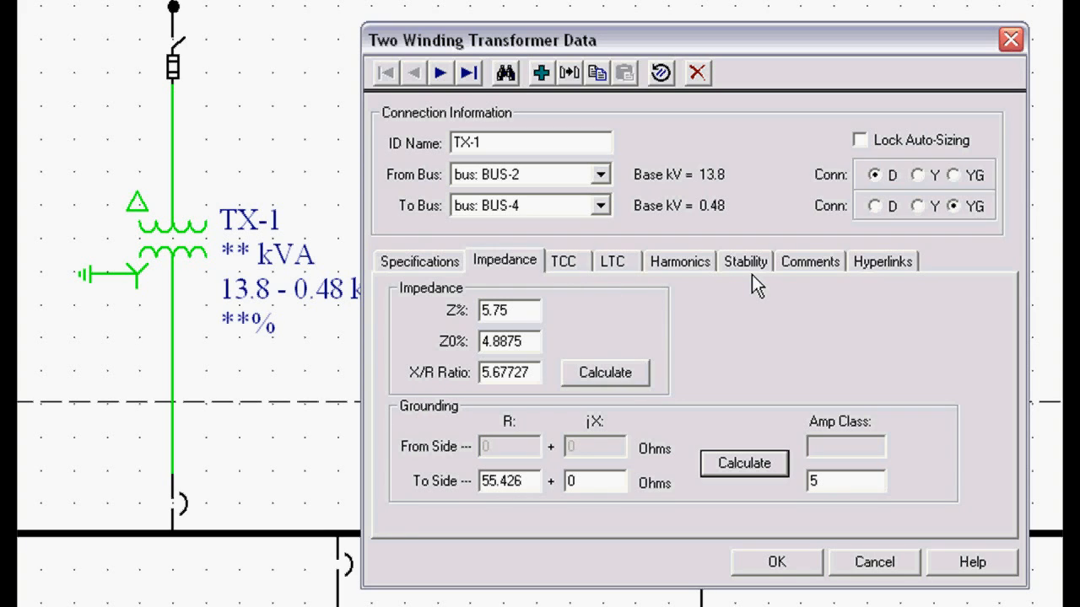
pyautogui.moveTo(586, 285)
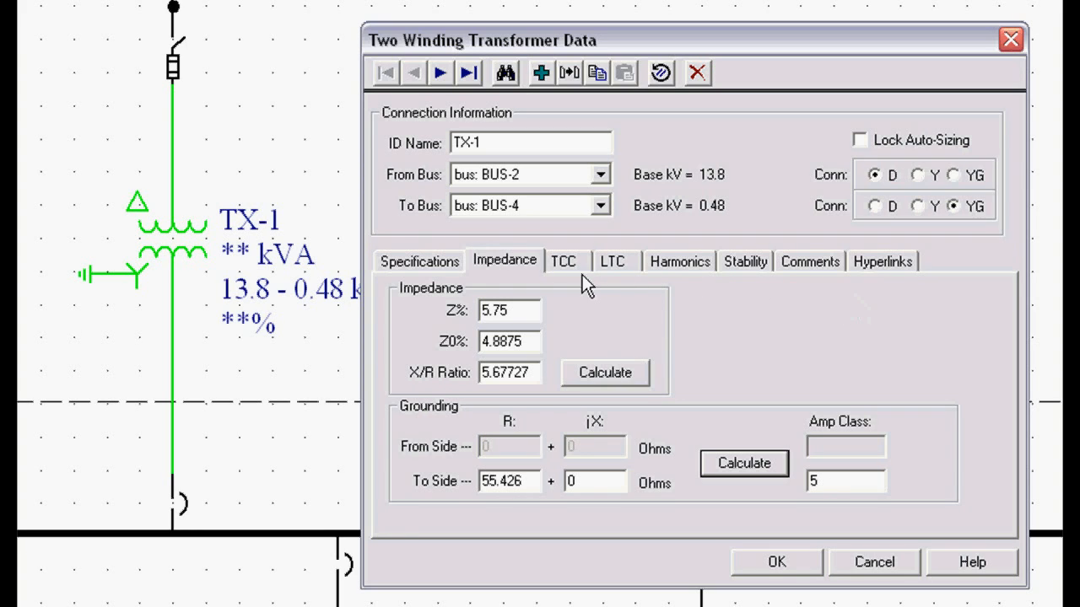
pyautogui.moveTo(582, 271)
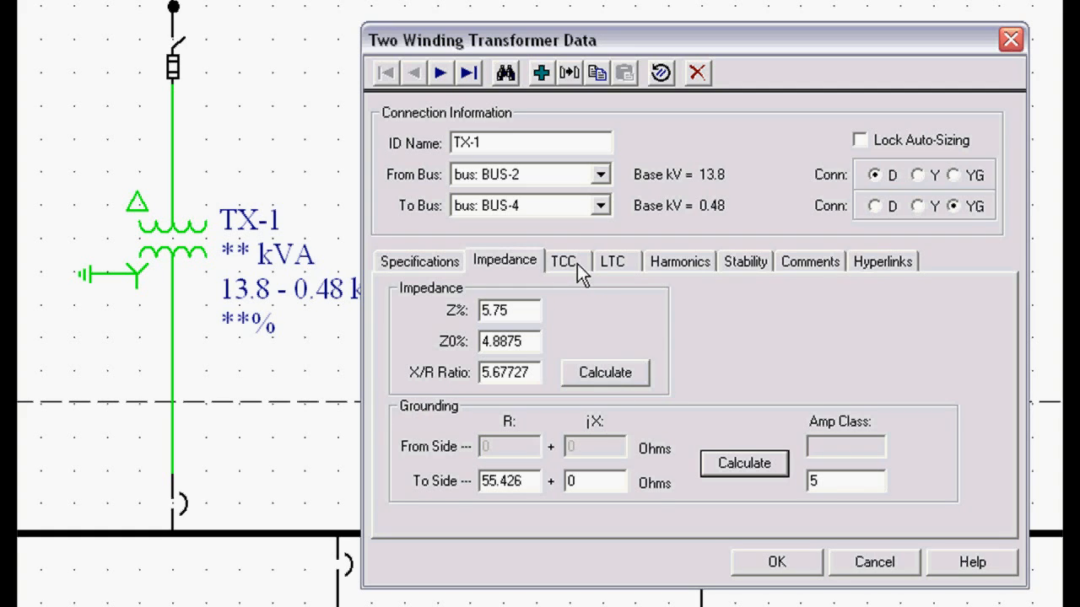
# Step: View the TCC tab's ANSI damage curve and 8× inrush, keeping auto-coordination Unsupervised
pyautogui.click(564, 261)
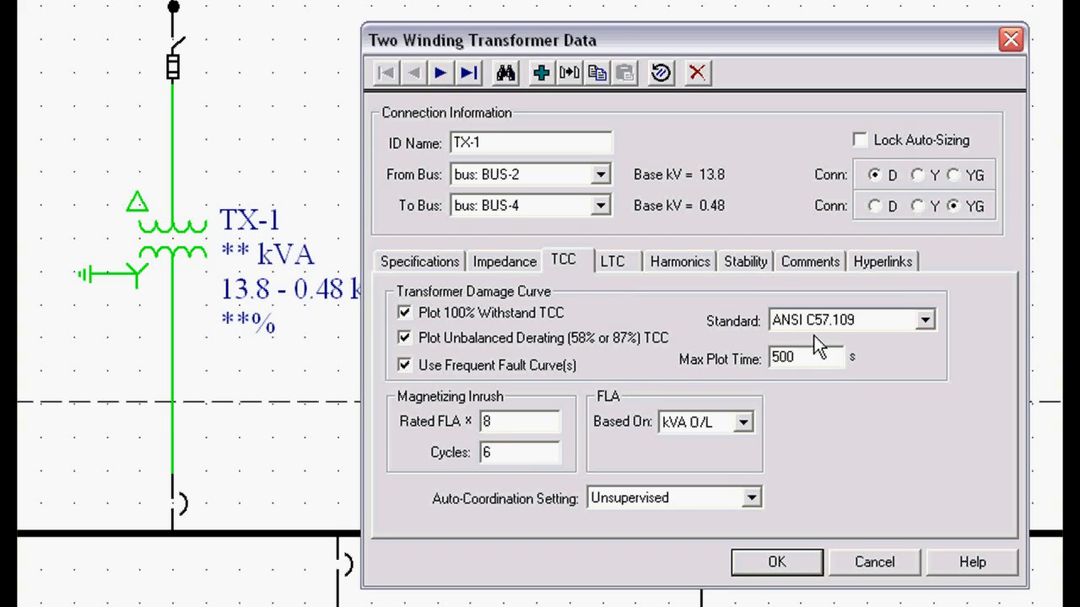
pyautogui.moveTo(609, 314)
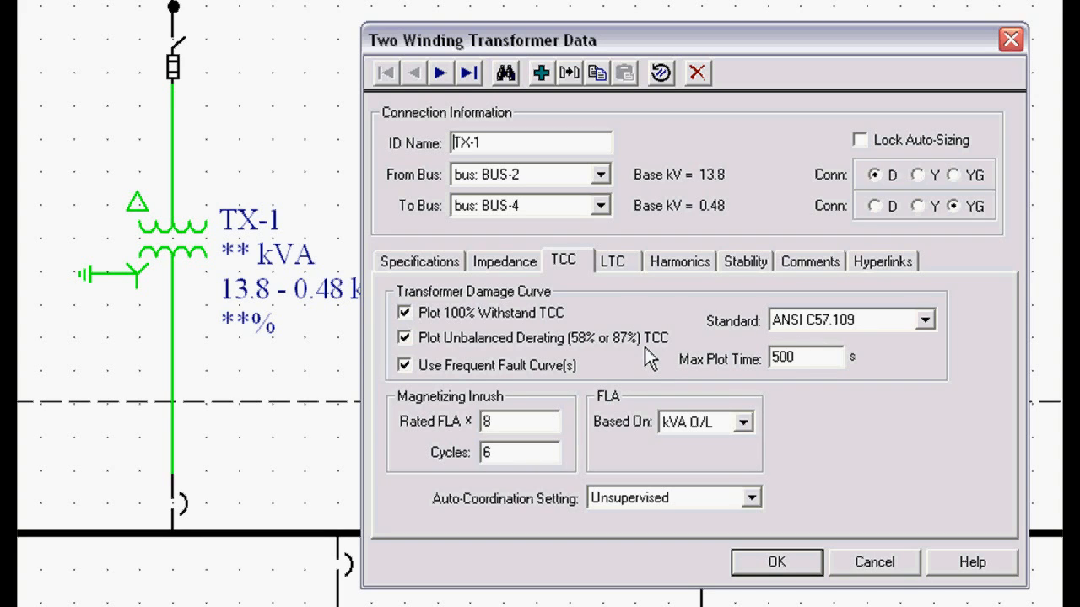
pyautogui.moveTo(599, 333)
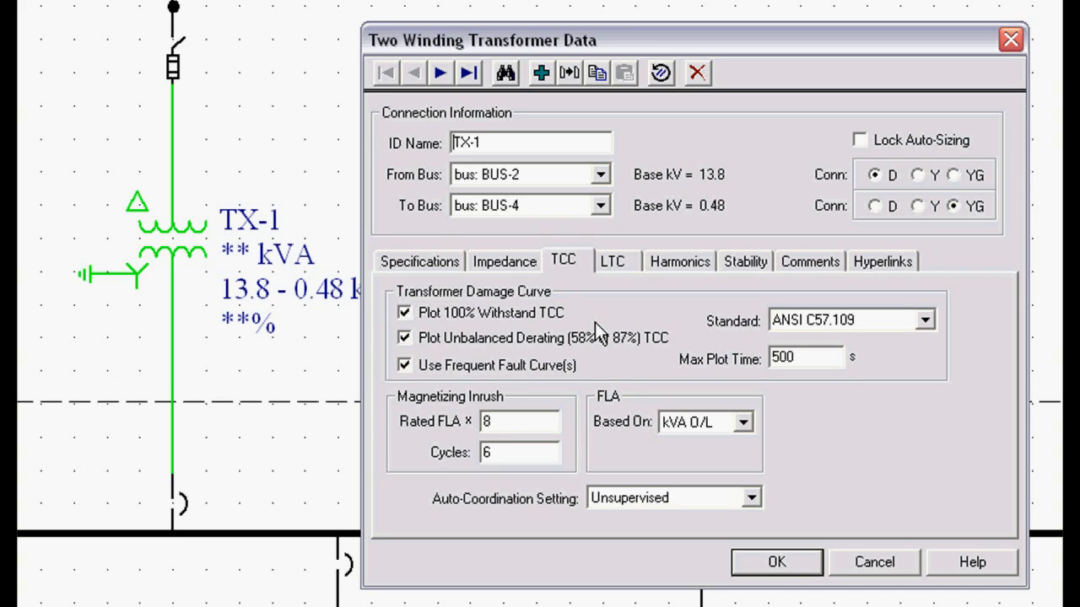
pyautogui.moveTo(657, 352)
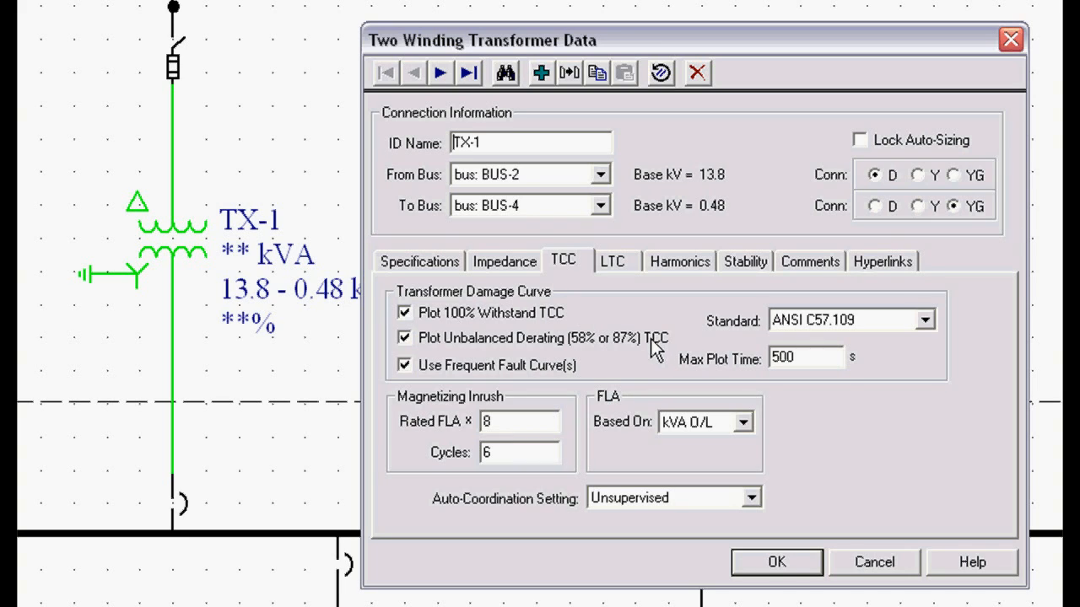
pyautogui.moveTo(497, 333)
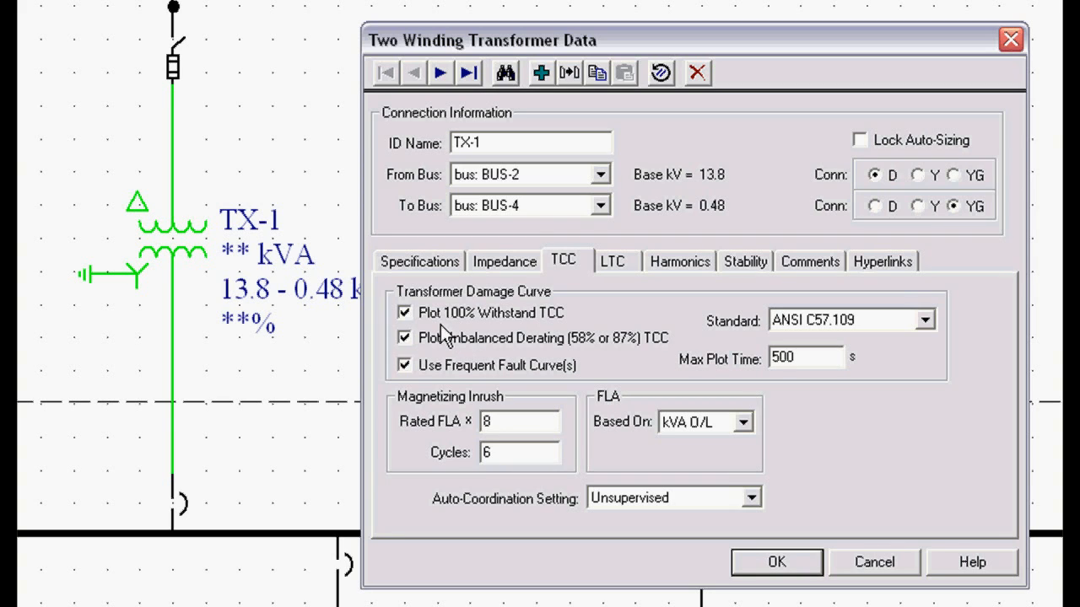
pyautogui.moveTo(445, 358)
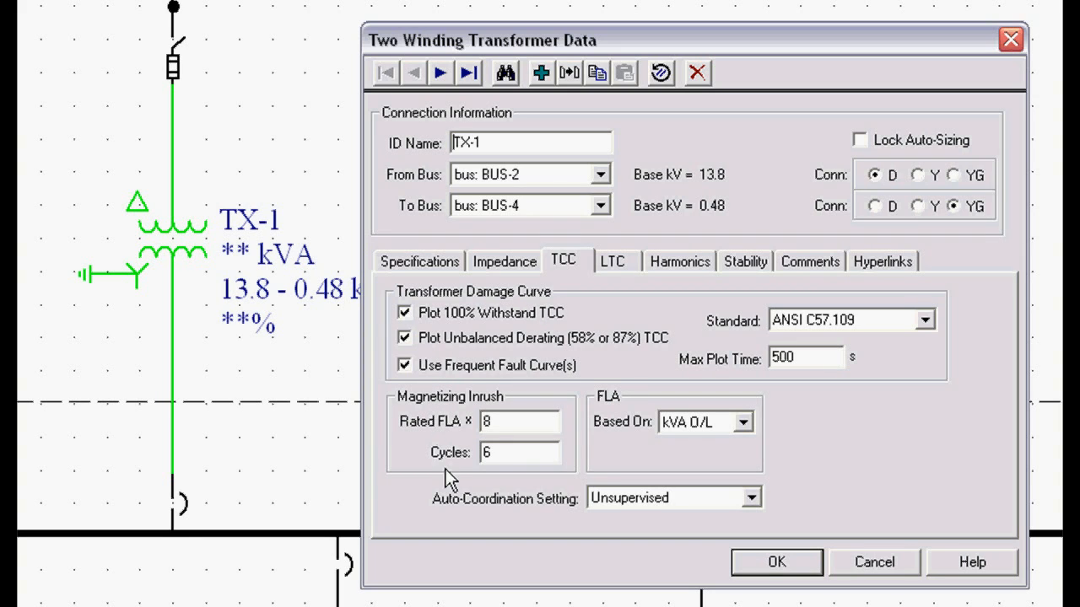
pyautogui.click(749, 497)
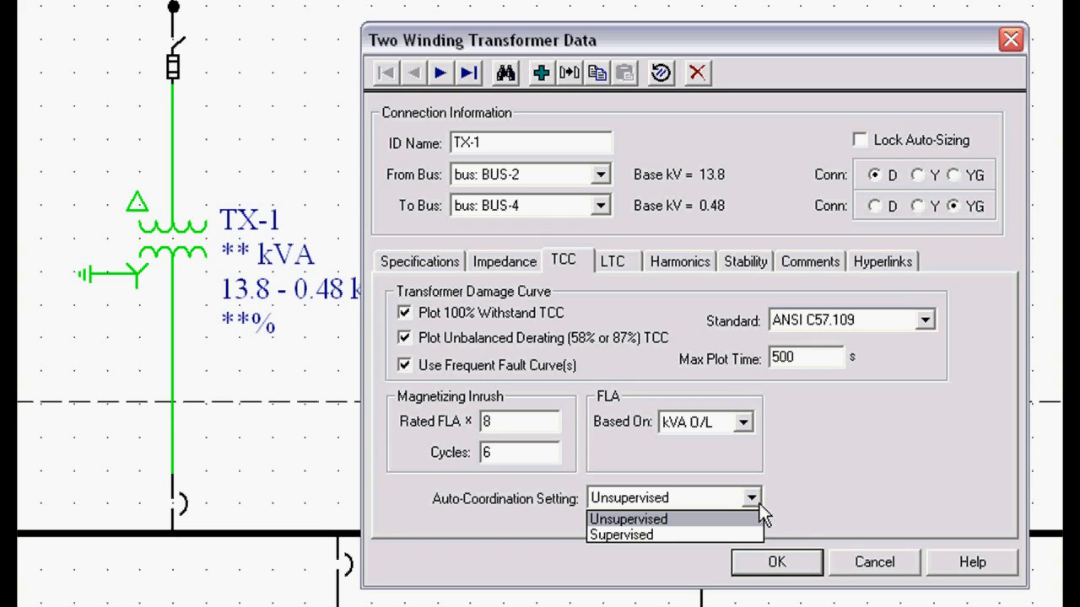
pyautogui.click(628, 518)
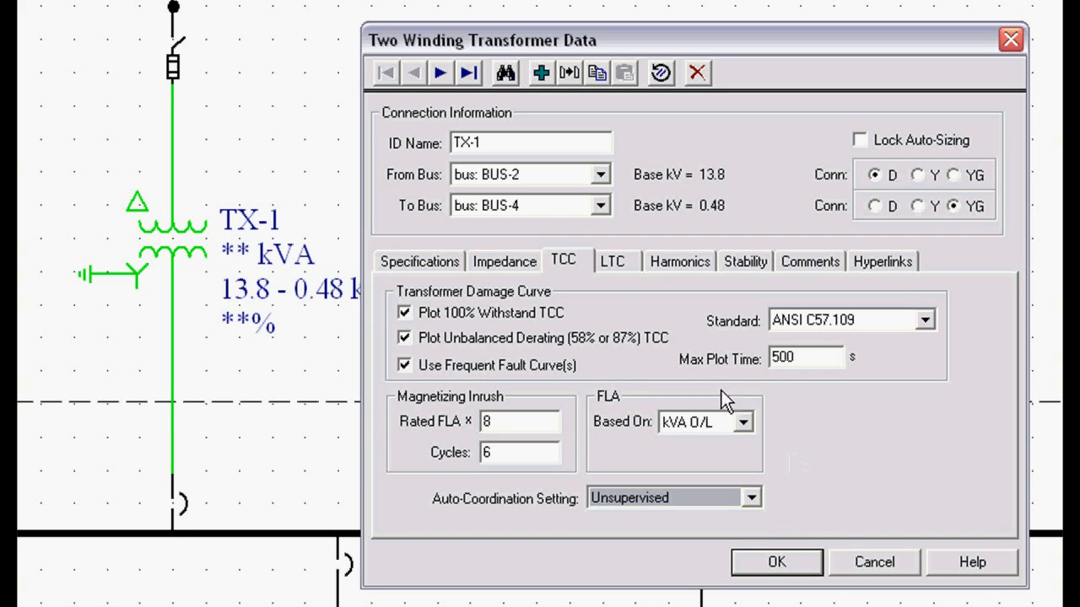
# Step: Set the LTC tap to None after trying From side, then show the Harmonics tab
pyautogui.click(613, 261)
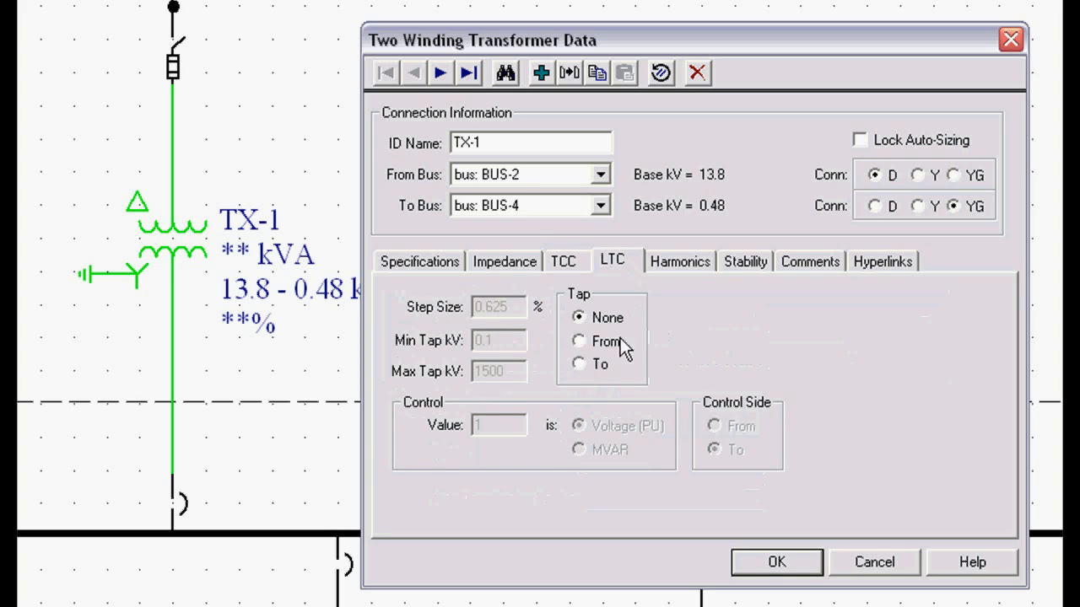
pyautogui.click(580, 340)
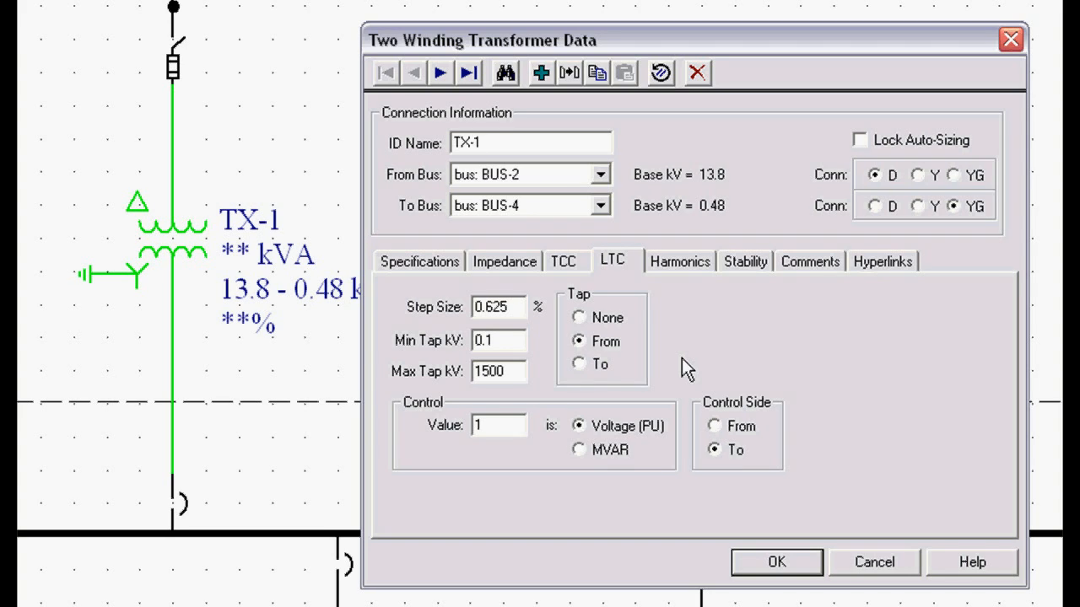
pyautogui.moveTo(623, 385)
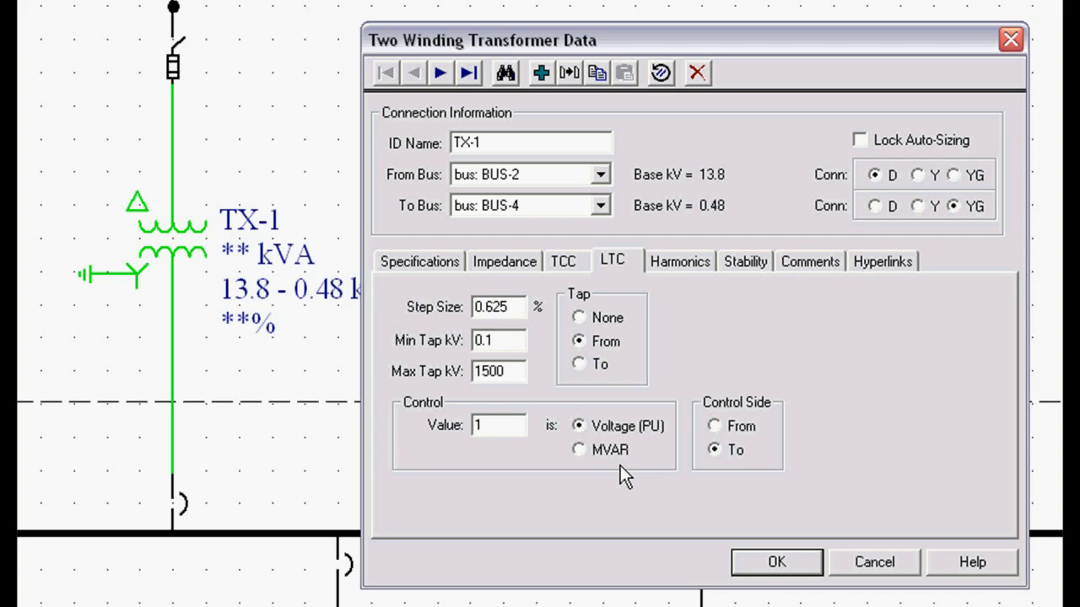
pyautogui.moveTo(445, 344)
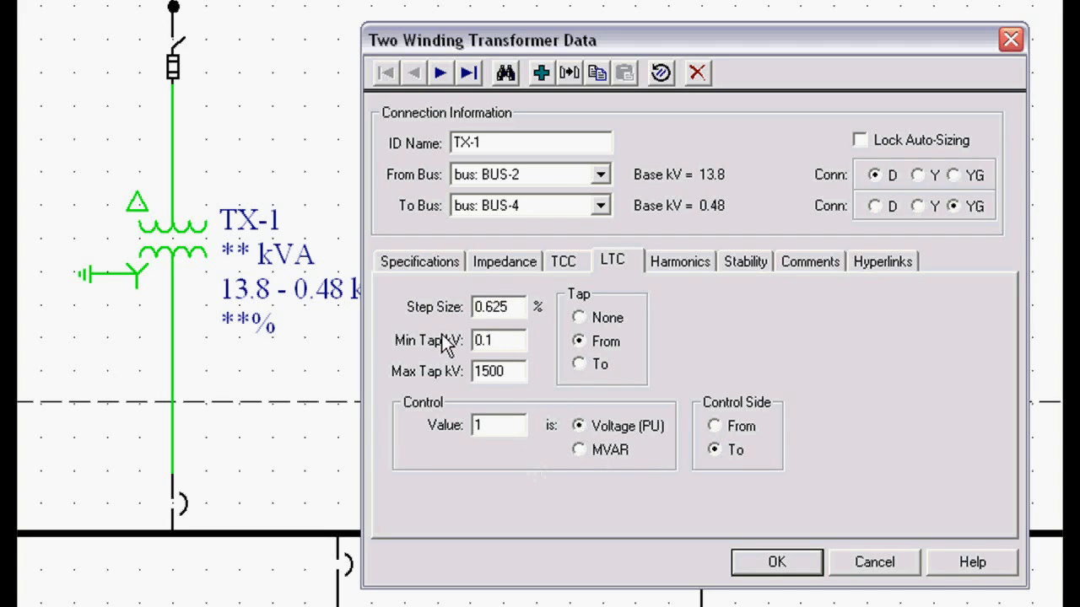
pyautogui.moveTo(444, 388)
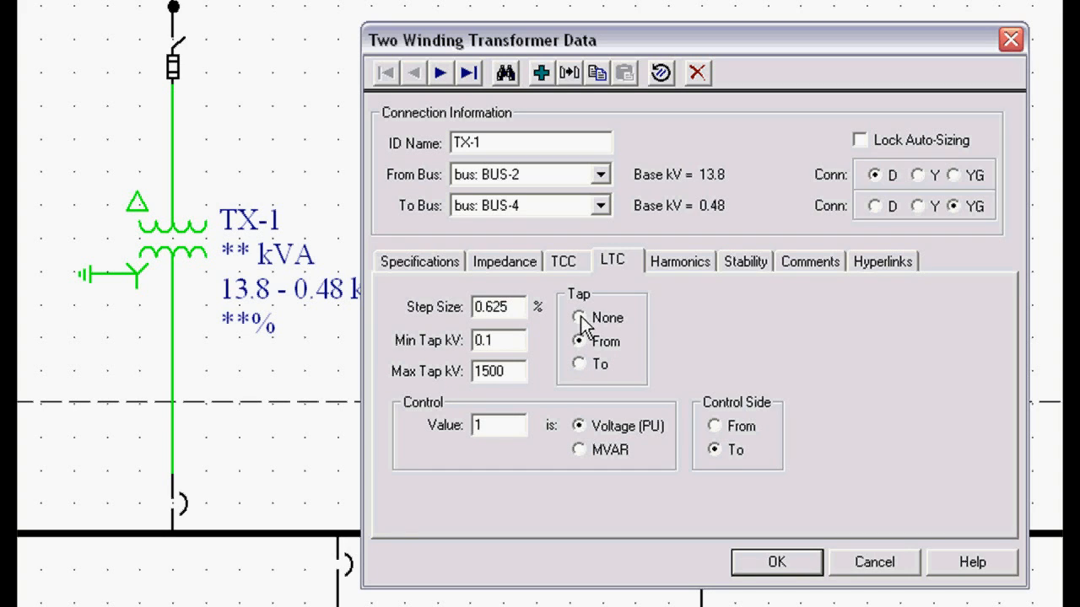
pyautogui.click(579, 317)
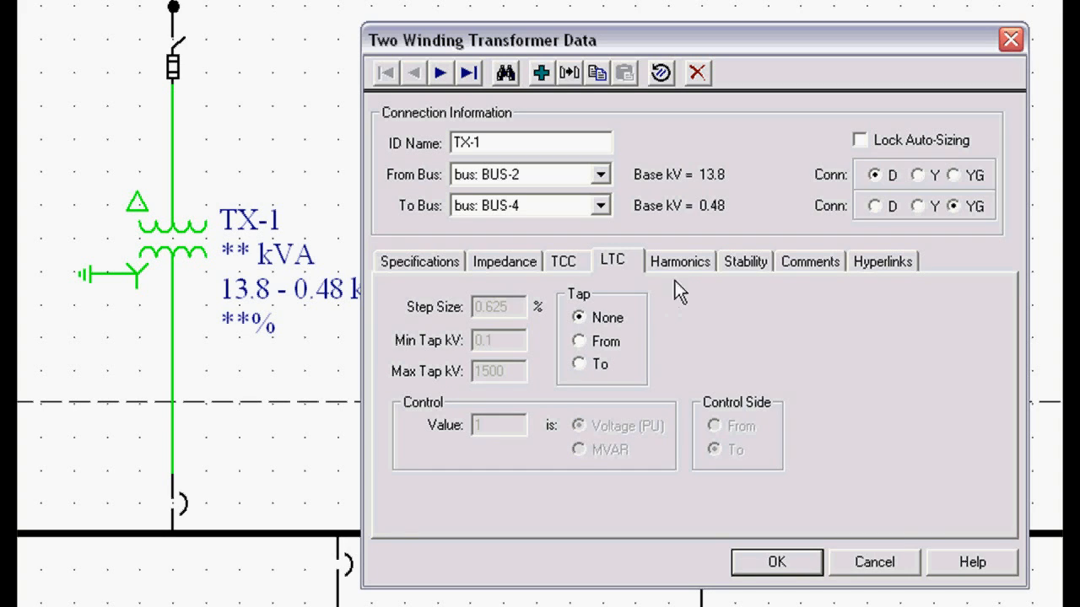
pyautogui.click(679, 261)
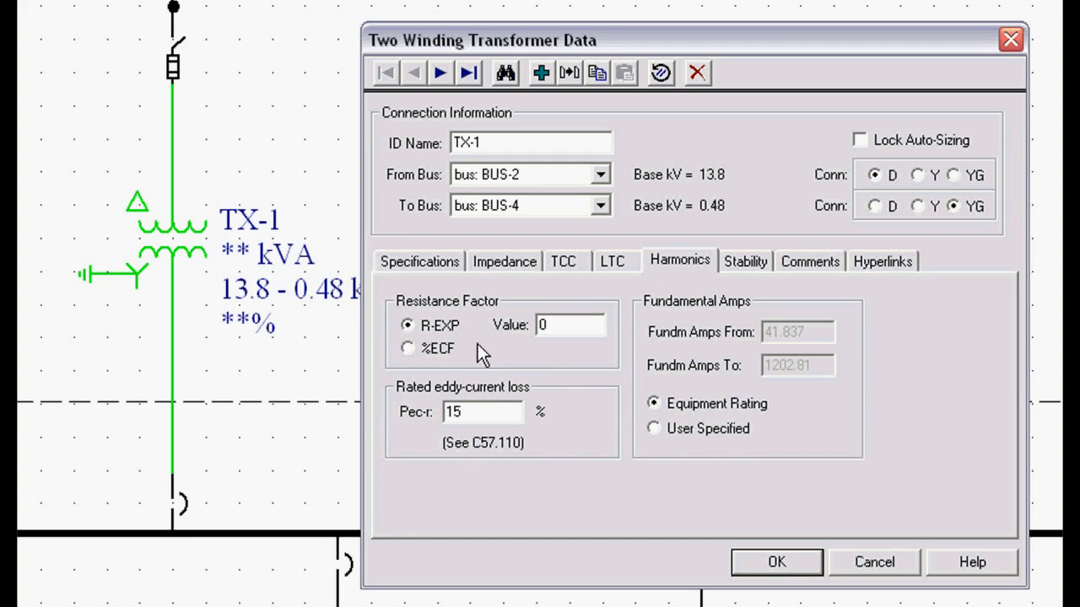
pyautogui.moveTo(745, 279)
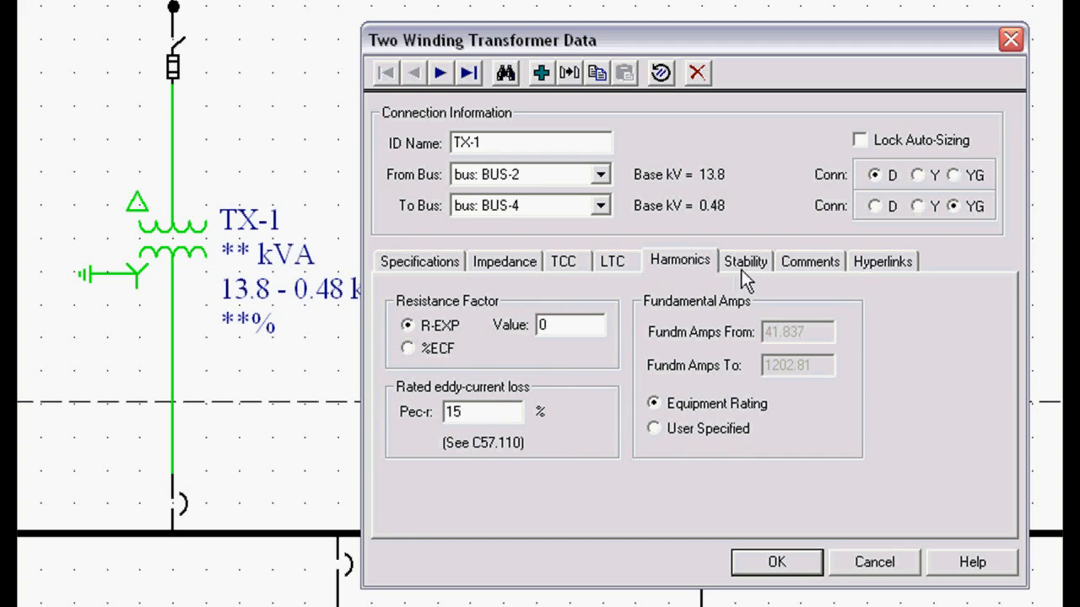
# Step: On the Stability tab, toggle the TSNF inrush model on and back off
pyautogui.click(744, 261)
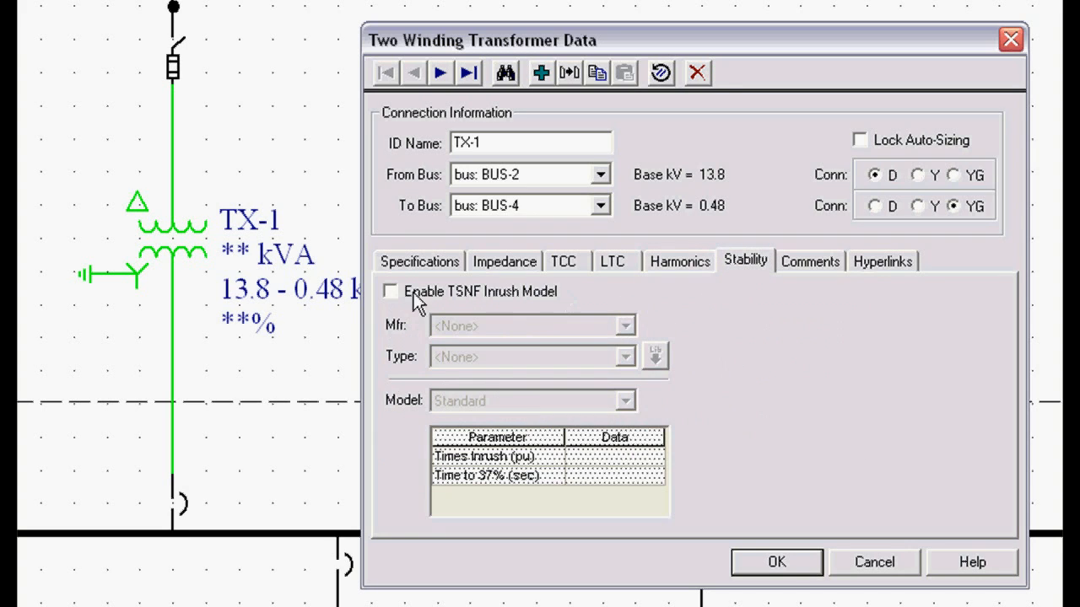
pyautogui.click(389, 291)
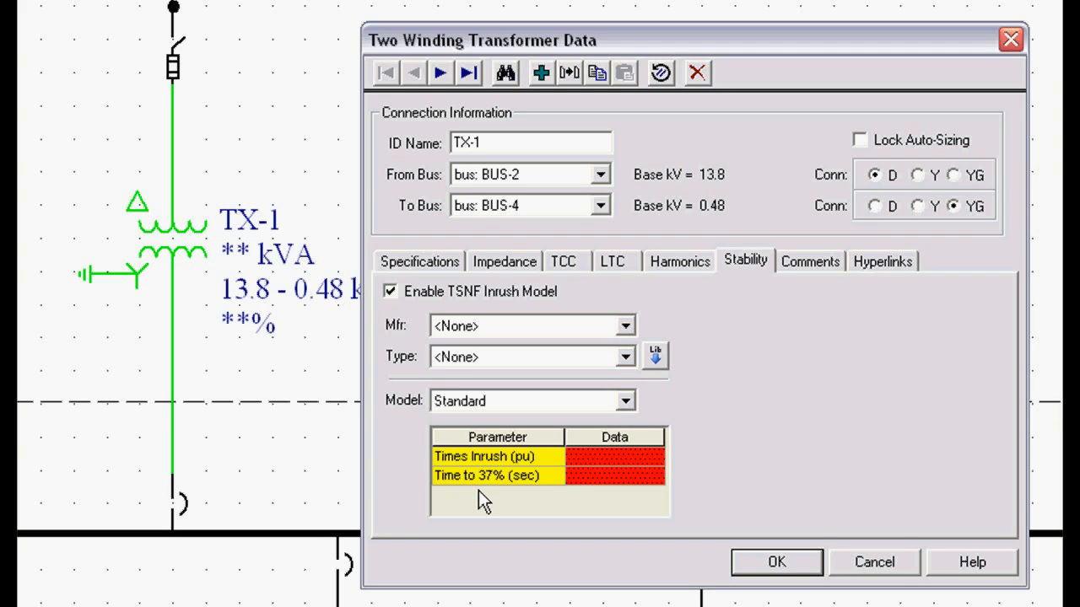
pyautogui.moveTo(385, 469)
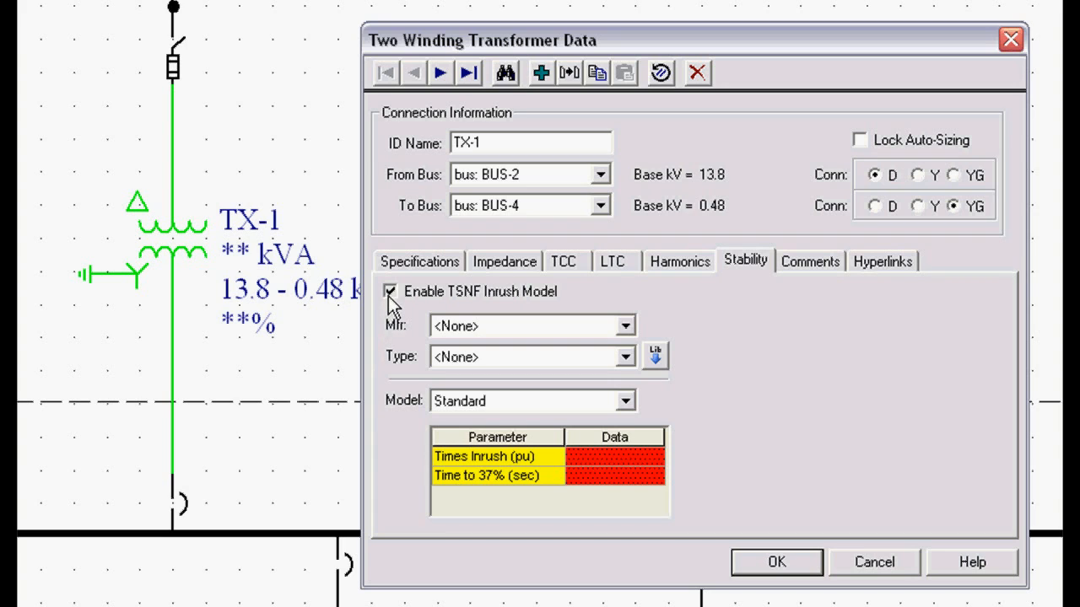
pyautogui.click(391, 290)
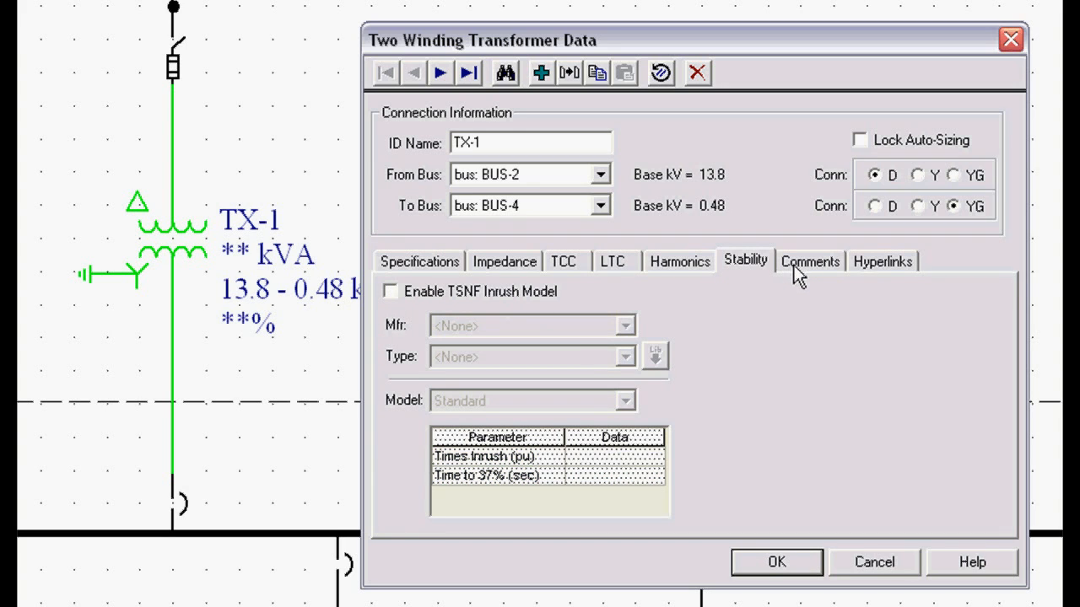
# Step: Enter the comments 'NEC Violation' and 'Design Notes' on separate lines
pyautogui.click(809, 261)
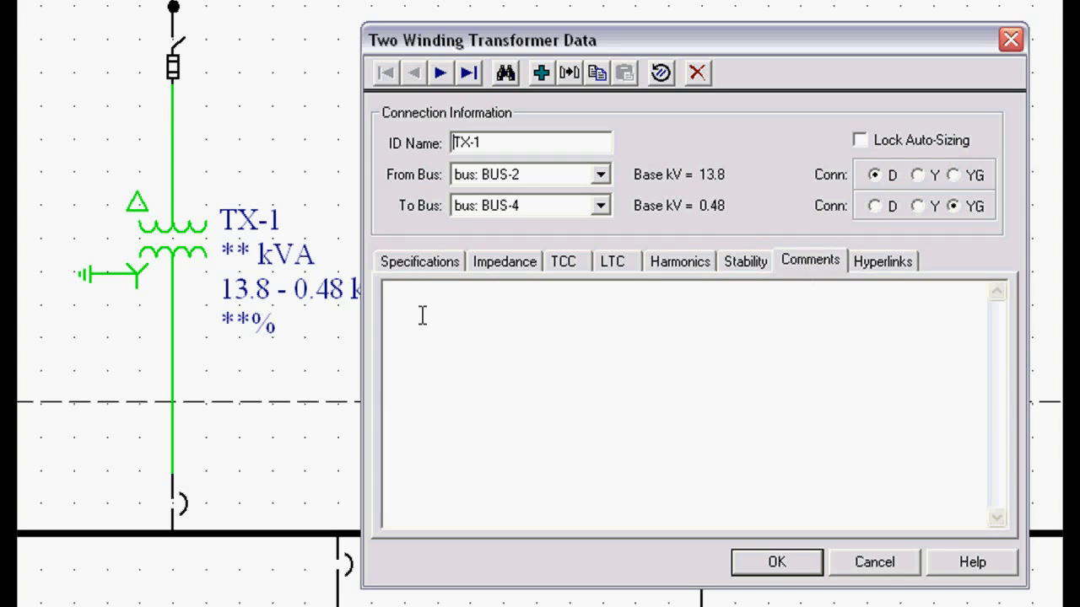
pyautogui.moveTo(518, 373)
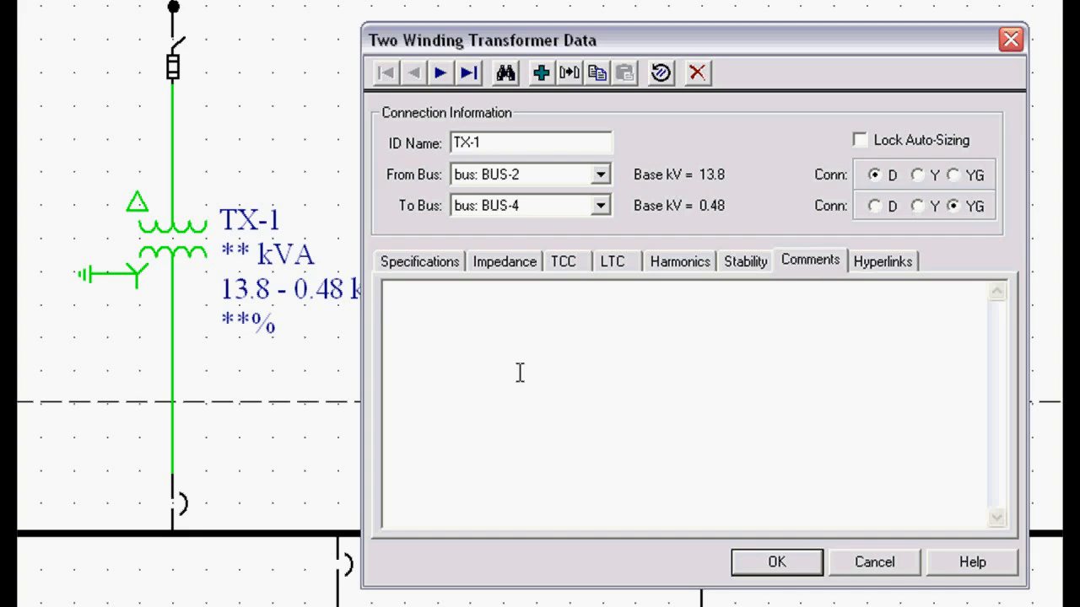
pyautogui.write('N')
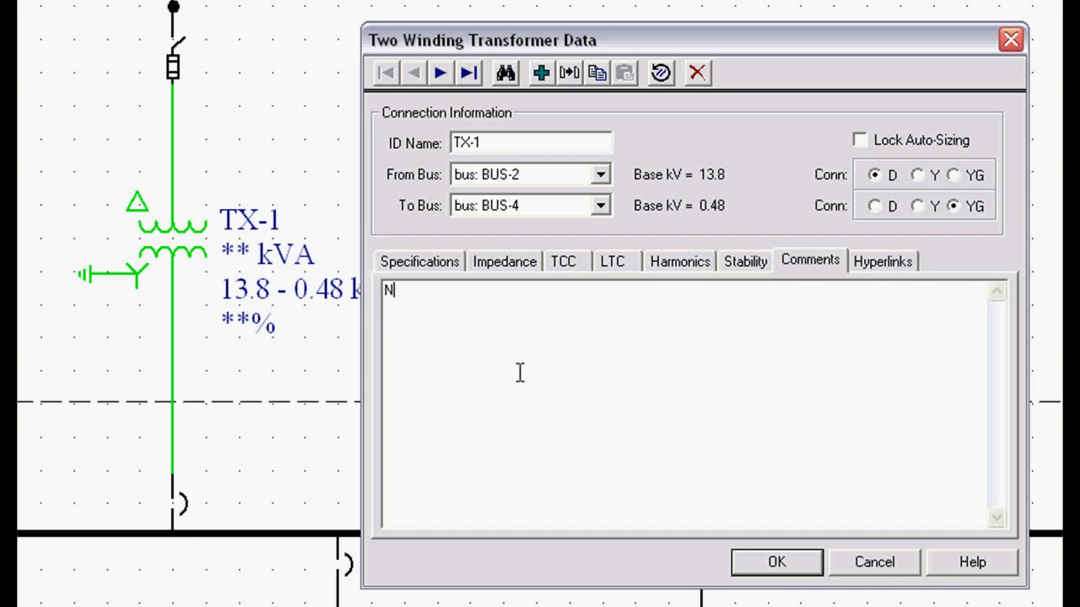
pyautogui.write('EC Violation')
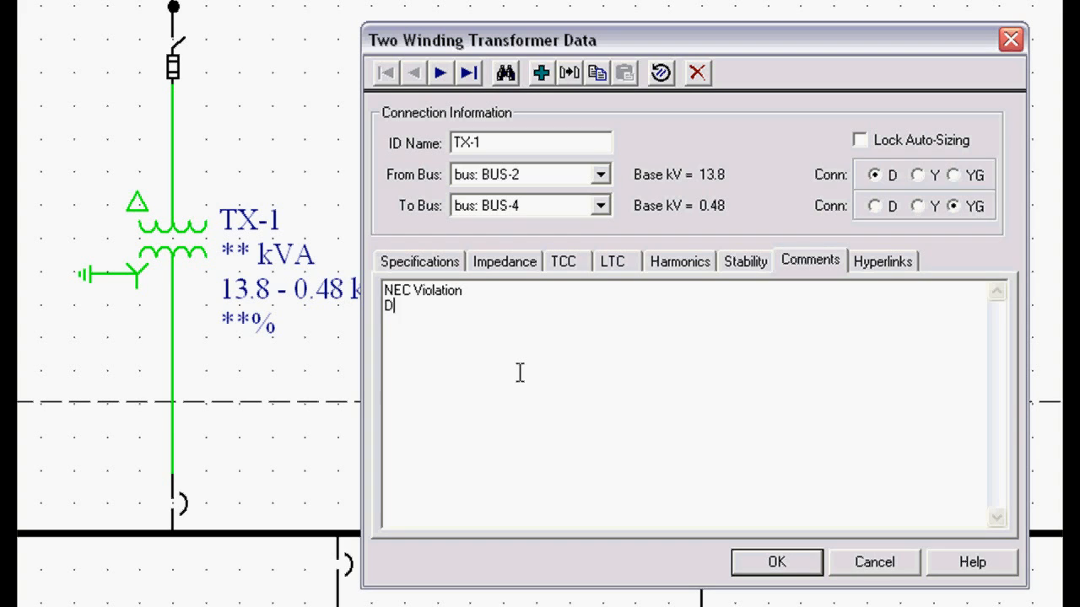
pyautogui.write('esign No')
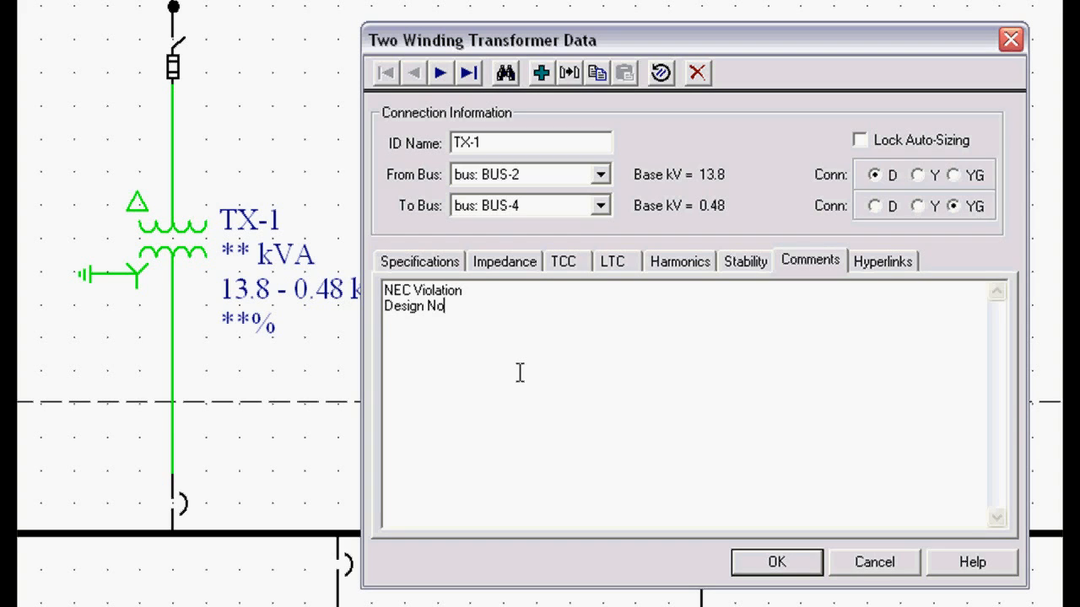
pyautogui.write('tes')
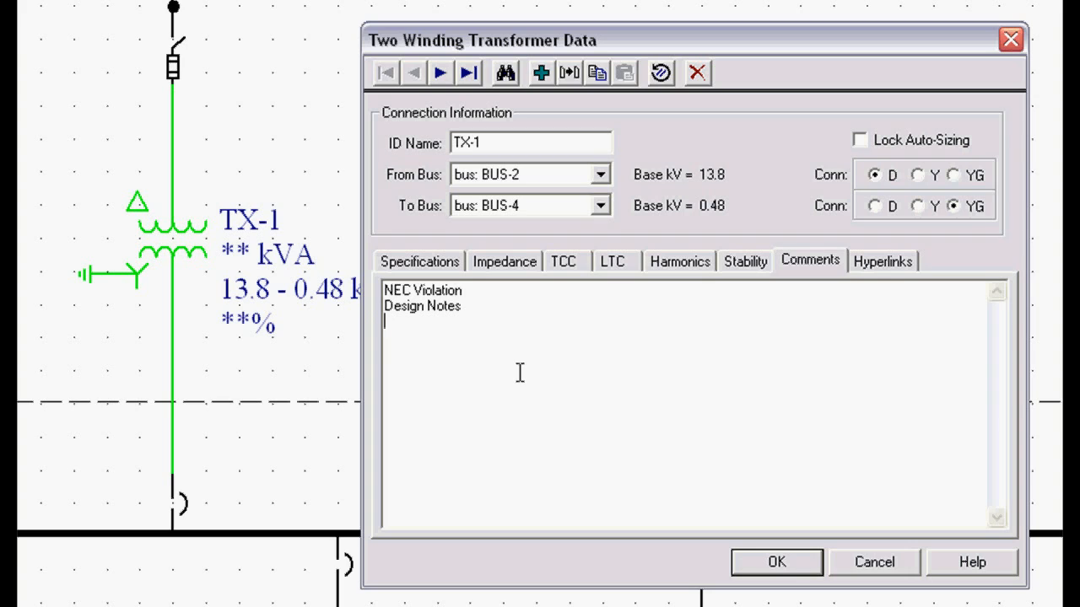
pyautogui.moveTo(534, 428)
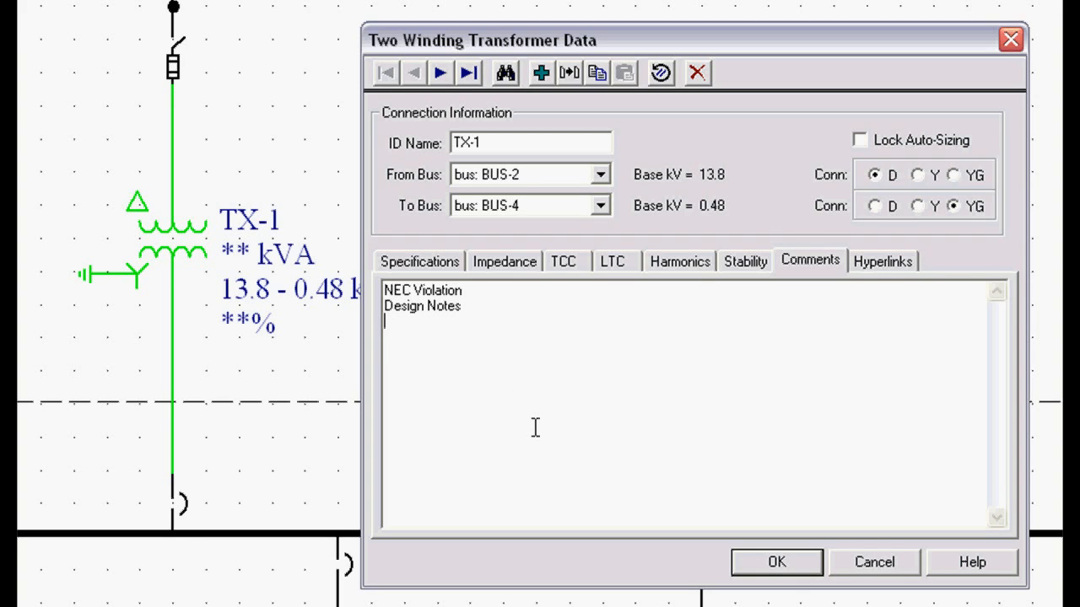
pyautogui.moveTo(491, 374)
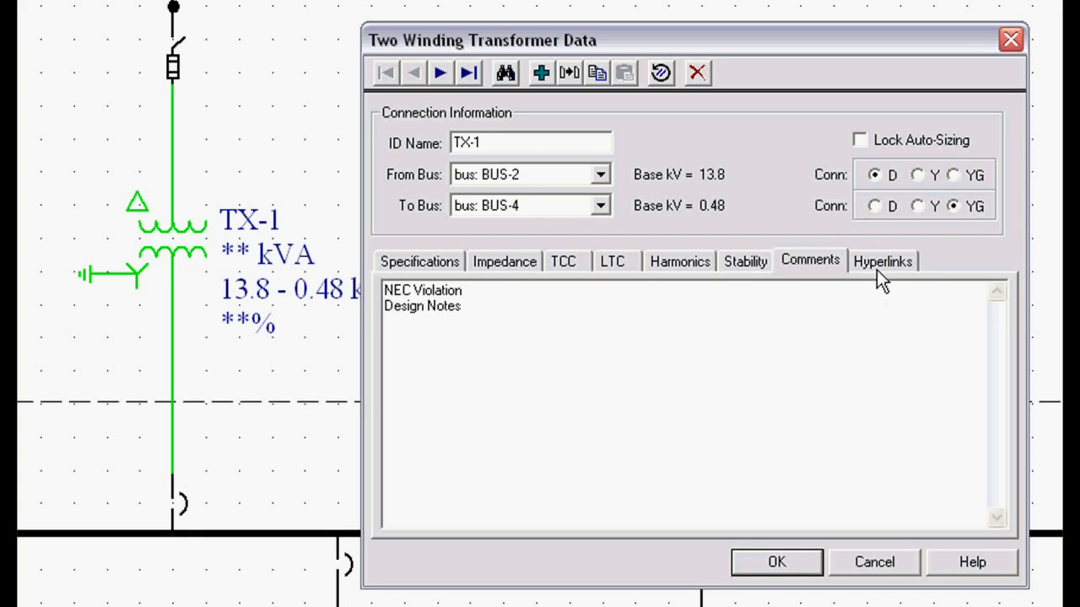
# Step: On the Hyperlinks tab, start adding a link to Stdlib.ldb, then cancel
pyautogui.click(883, 260)
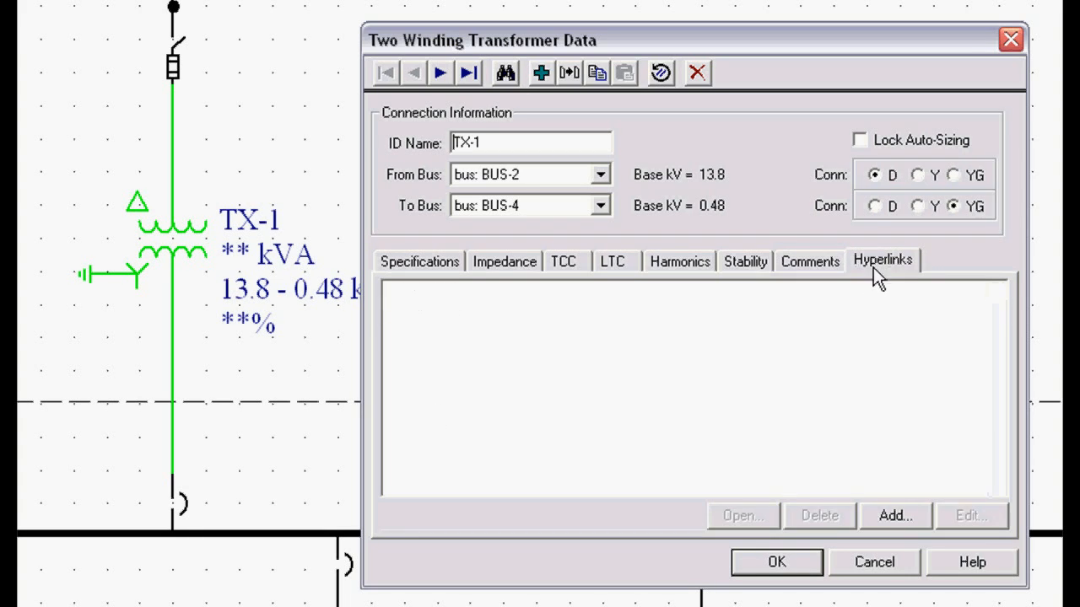
pyautogui.moveTo(892, 530)
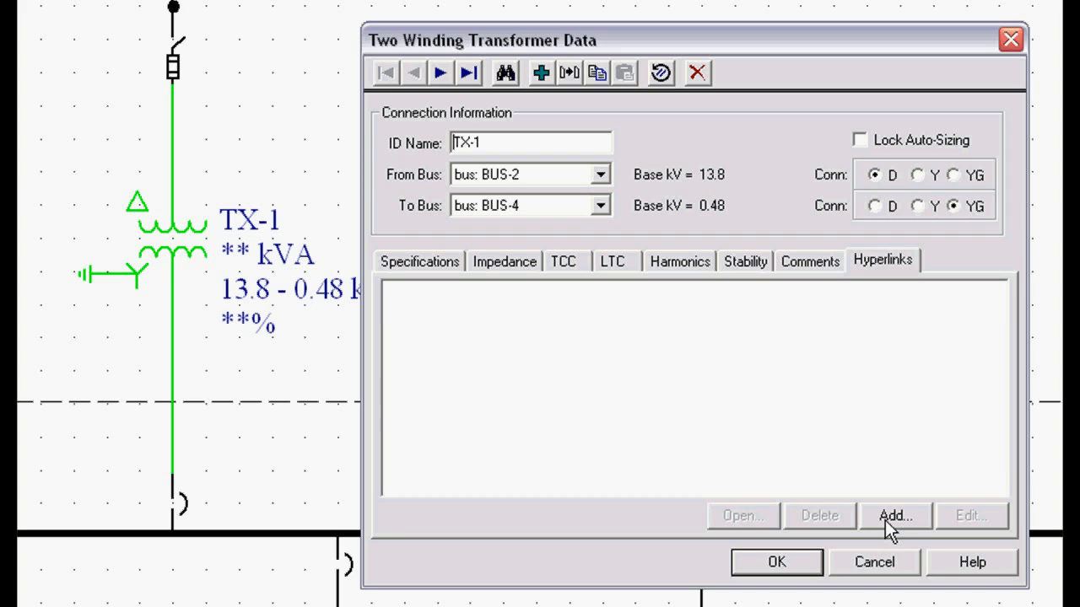
pyautogui.click(894, 516)
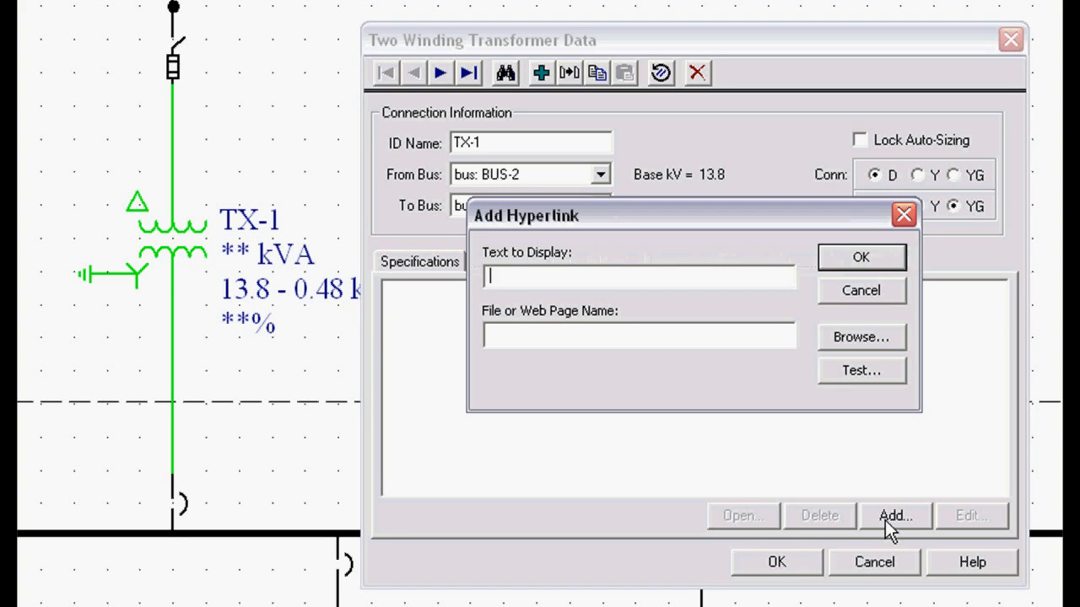
pyautogui.click(860, 336)
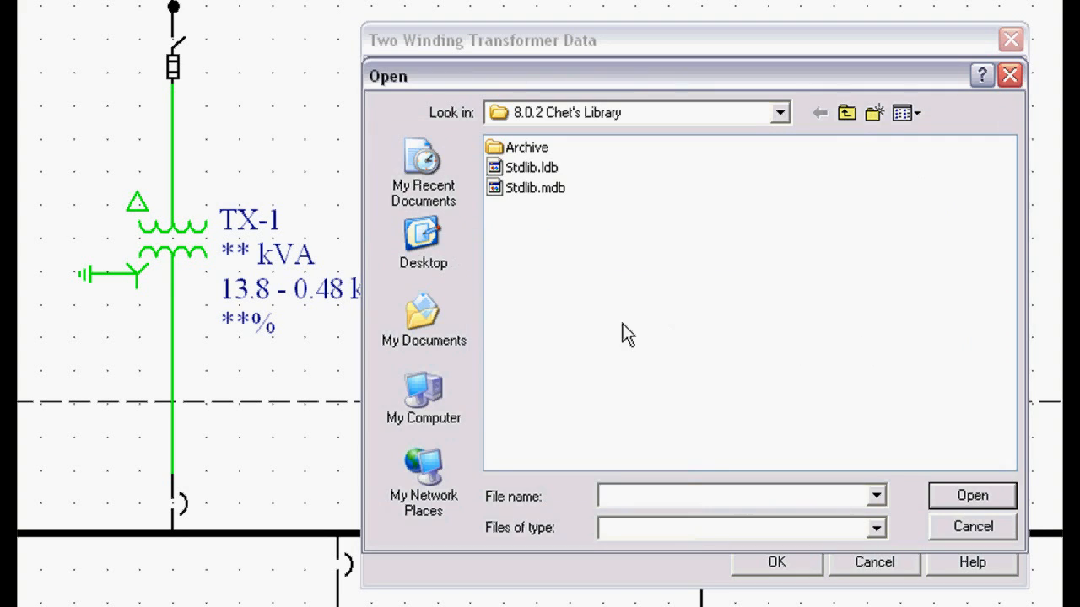
pyautogui.click(532, 167)
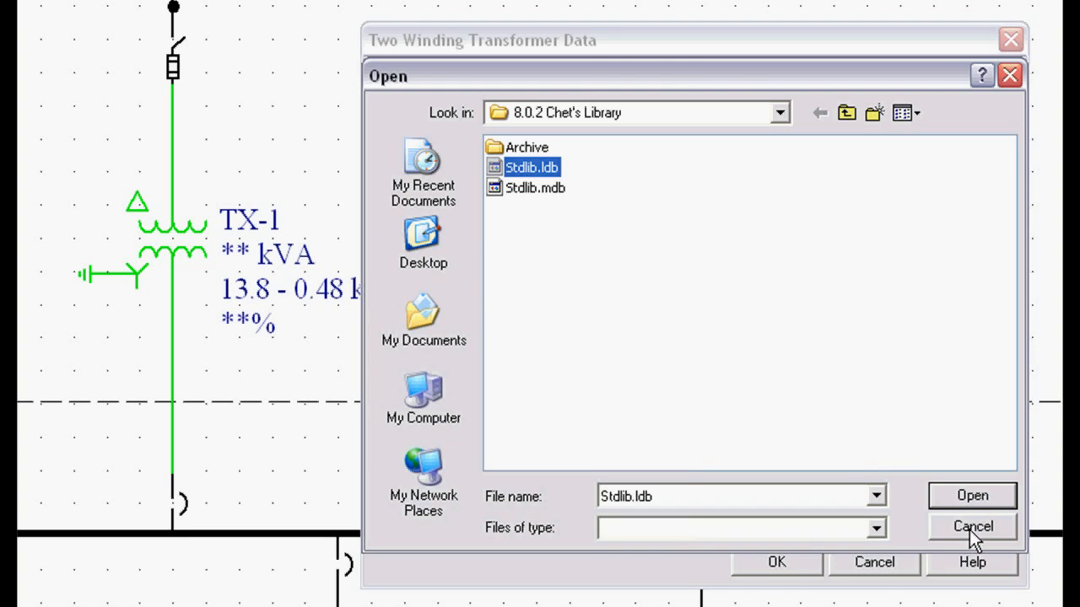
pyautogui.click(971, 527)
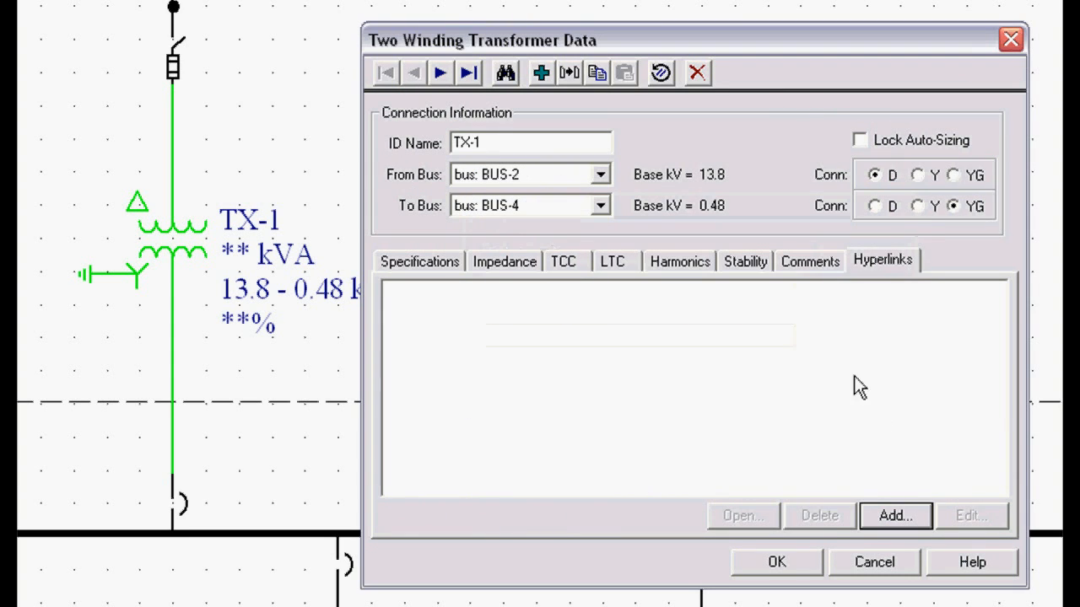
pyautogui.moveTo(759, 599)
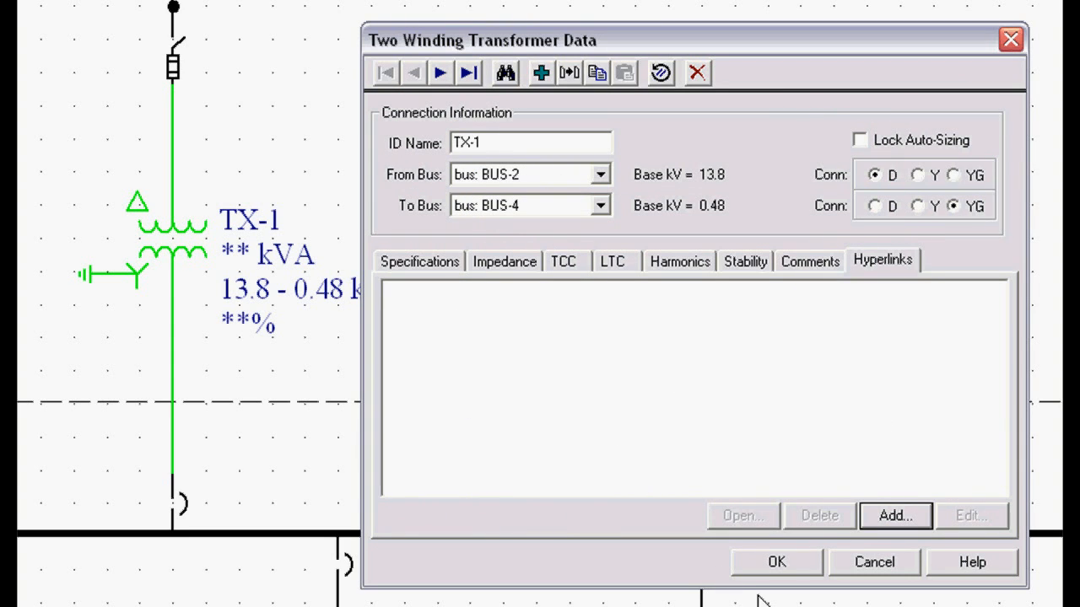
pyautogui.moveTo(771, 595)
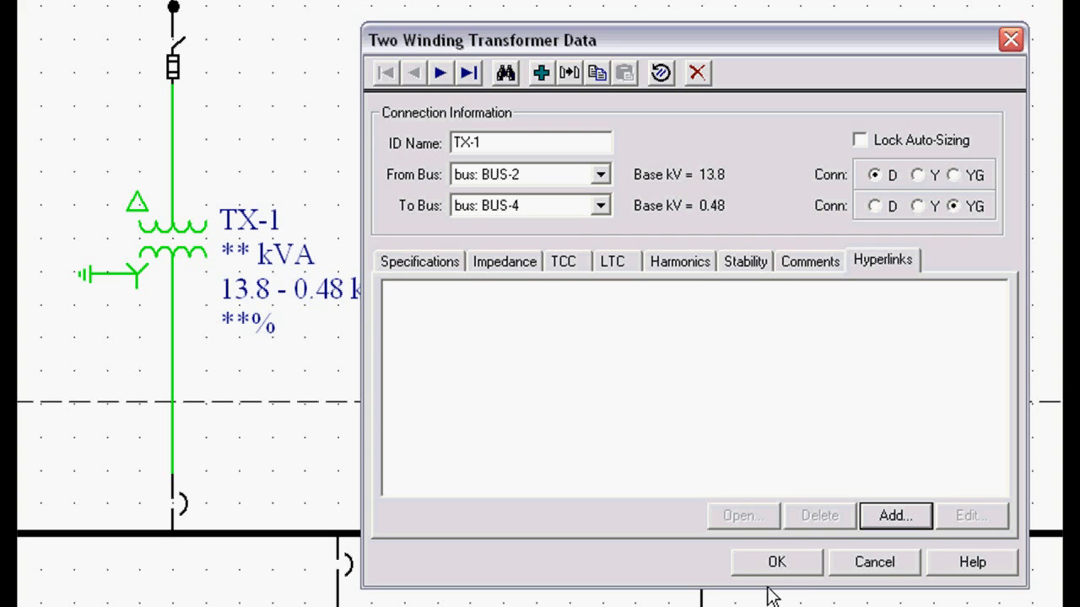
# Step: Keep the TX-1 data, shift the 5A resistor left, and open the ground CT's ratio data
pyautogui.click(775, 562)
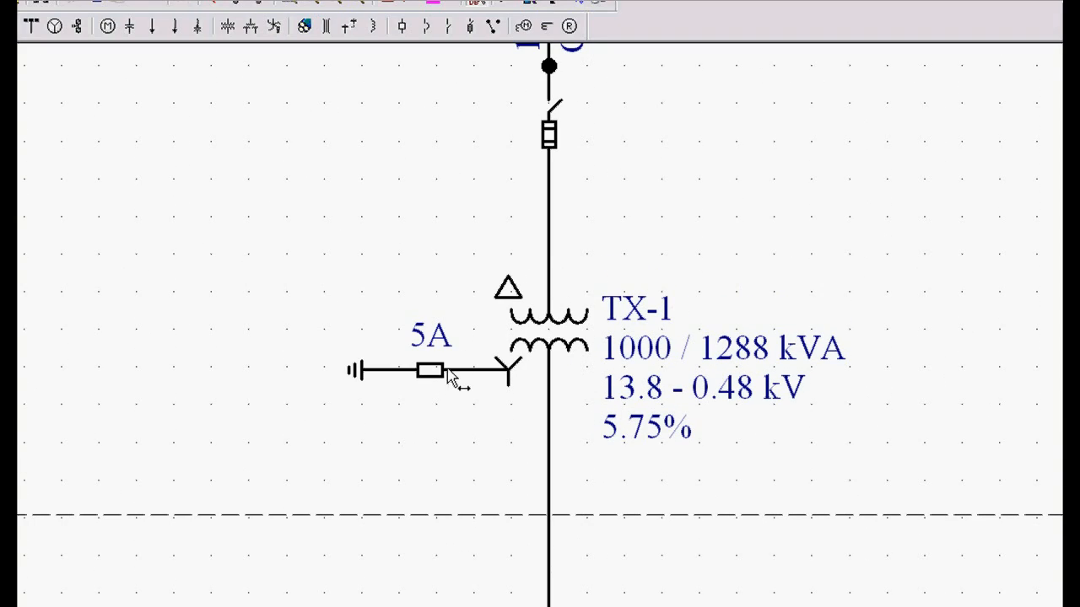
pyautogui.moveTo(445, 397)
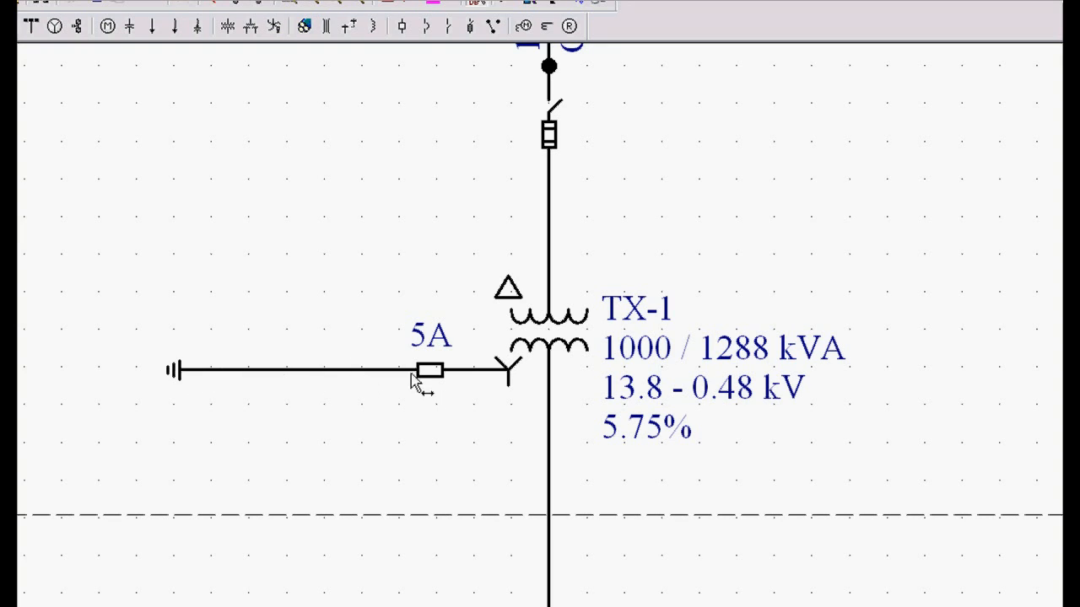
pyautogui.moveTo(430, 370); pyautogui.dragTo(316, 370)
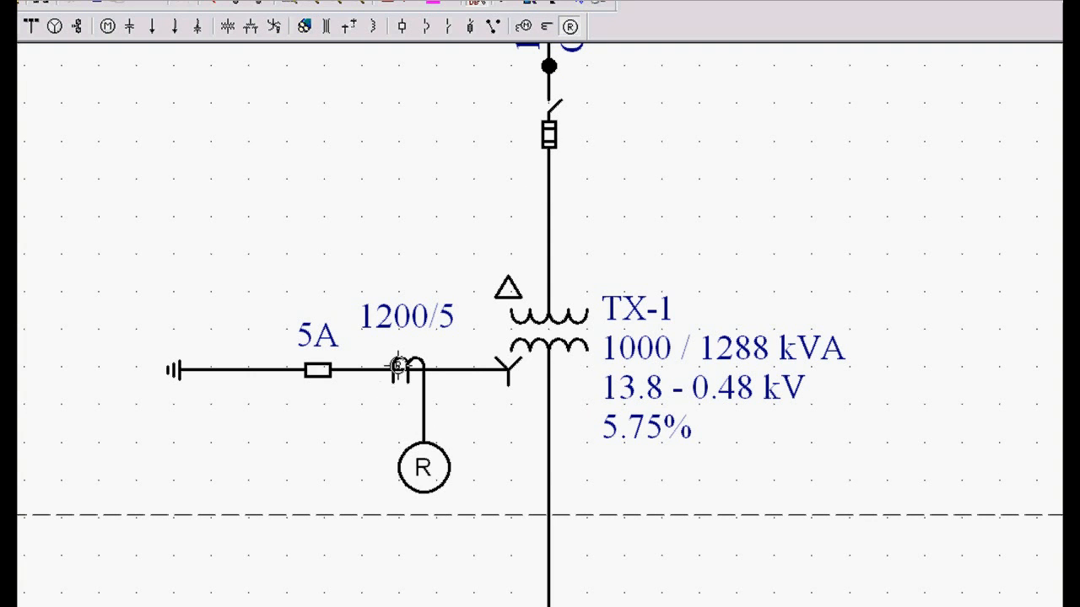
pyautogui.doubleClick(408, 367)
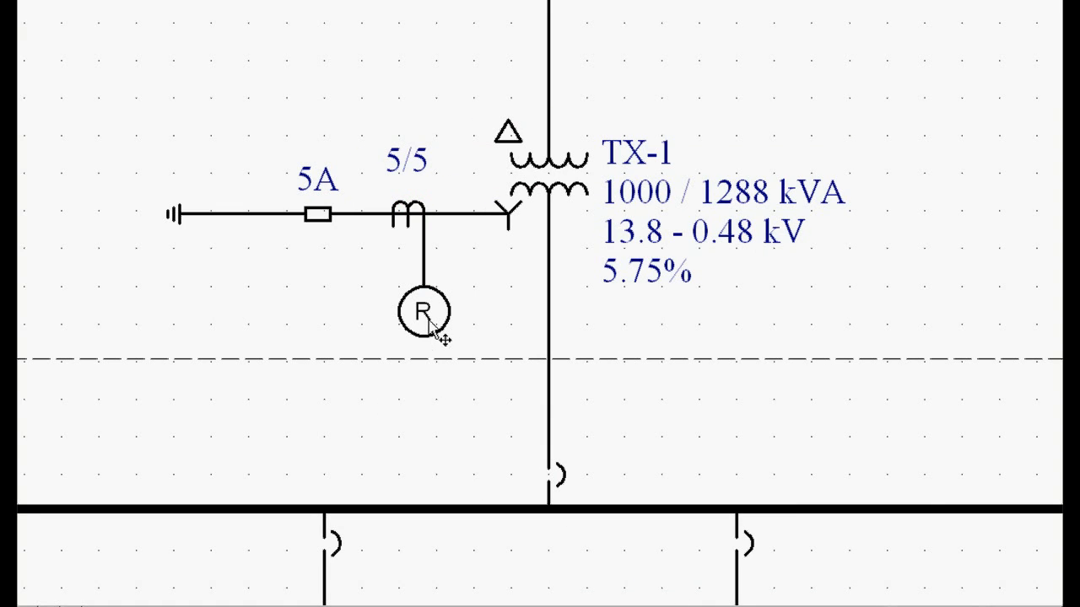
# Step: Enter 51A as the ground relay's upper function text
pyautogui.doubleClick(424, 311)
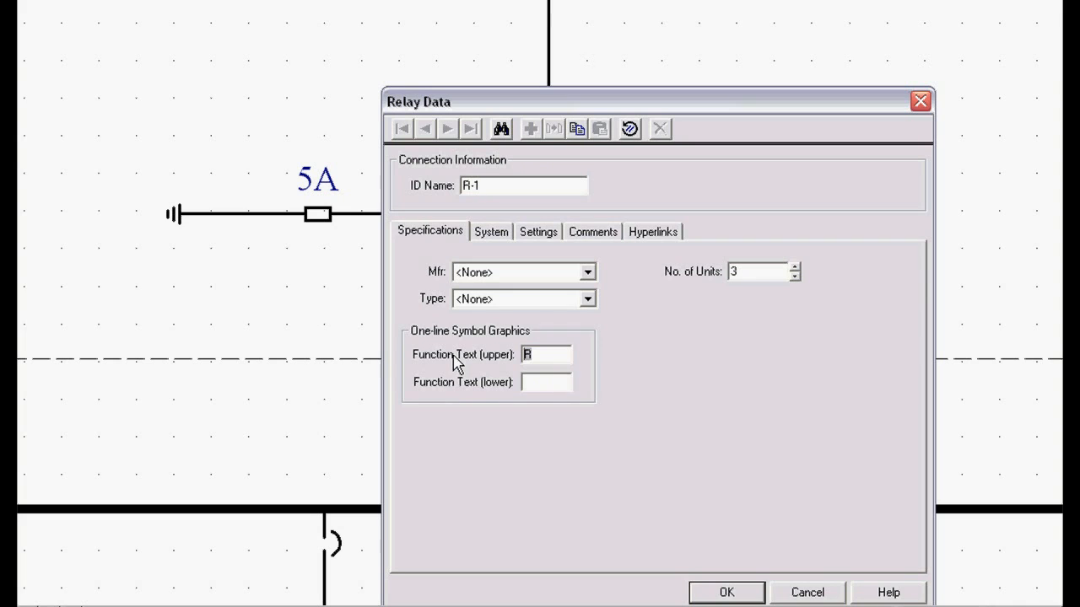
pyautogui.write('51A')
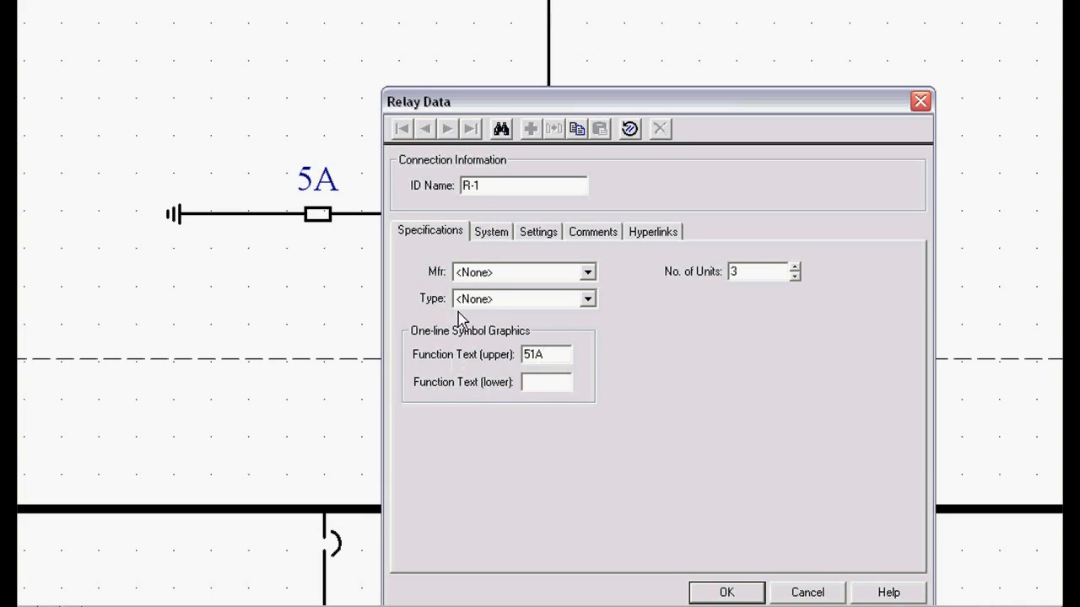
pyautogui.moveTo(539, 314)
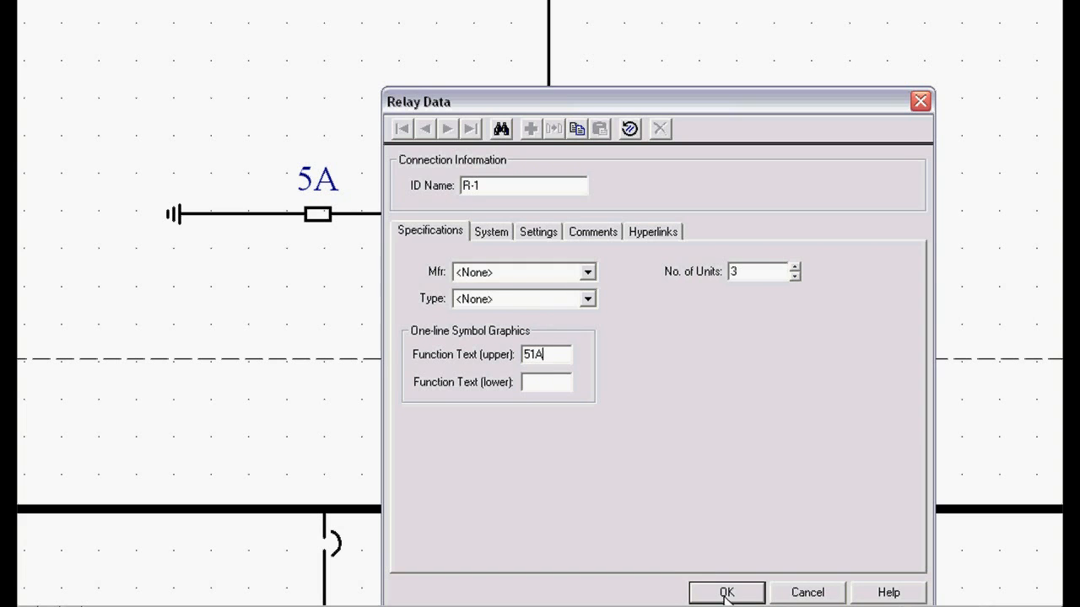
pyautogui.click(725, 592)
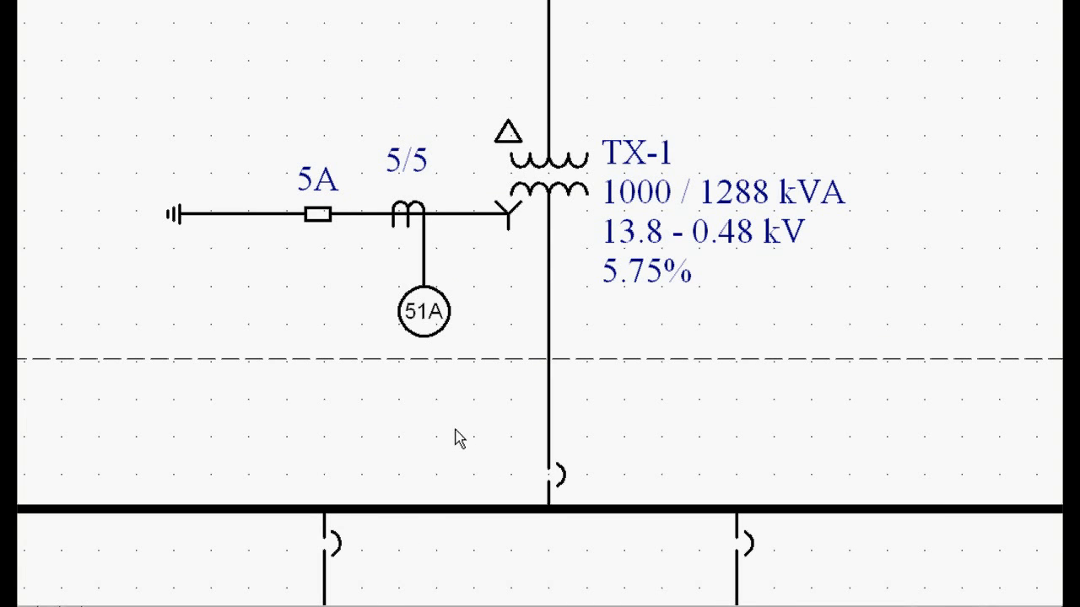